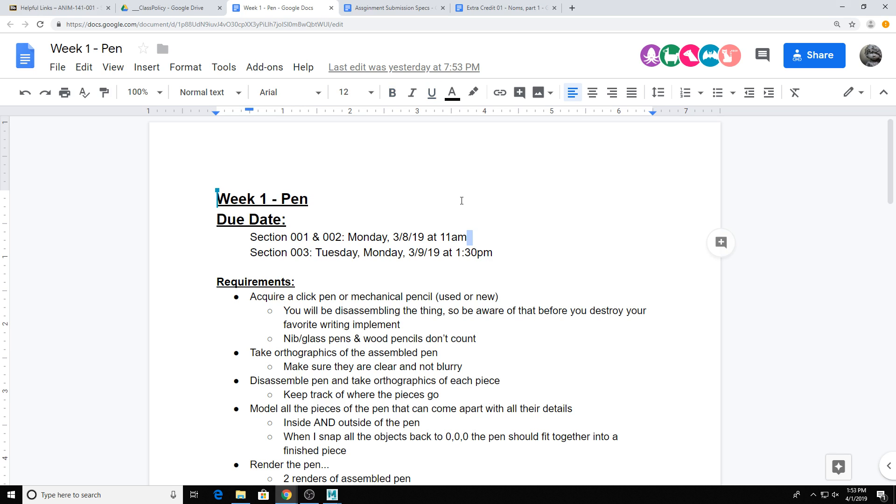
mouse_move(496, 252)
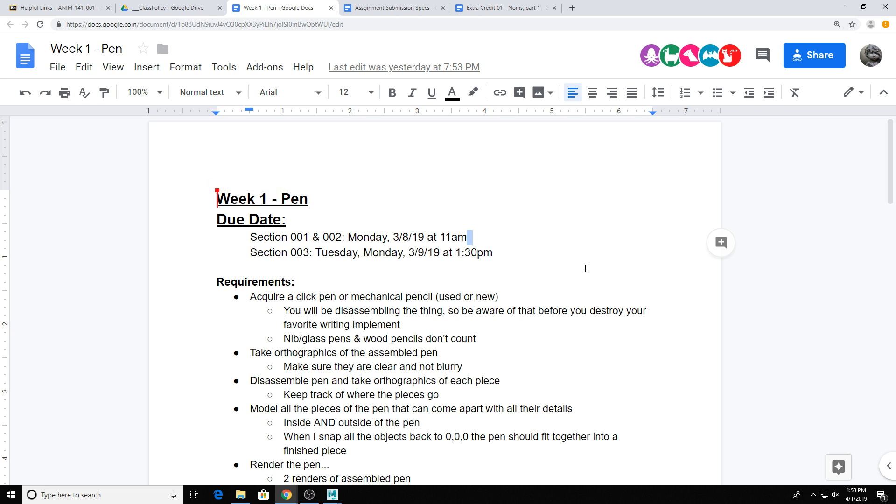
mouse_move(613, 216)
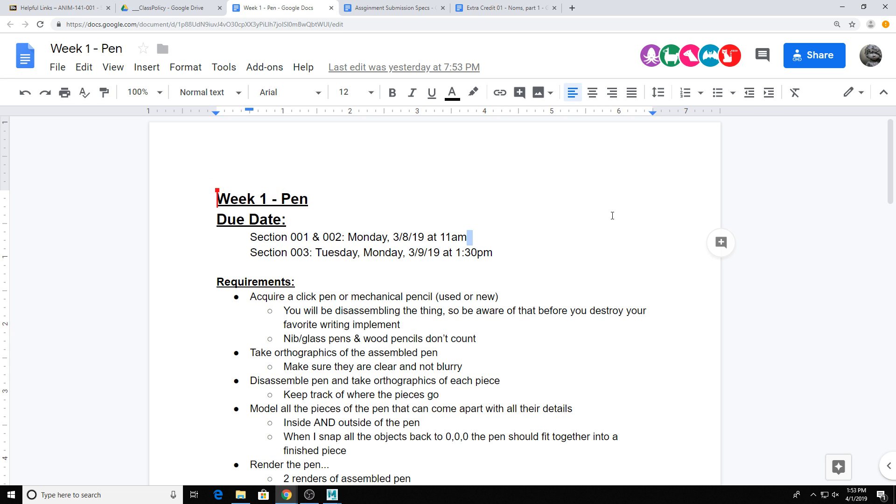
mouse_move(706, 168)
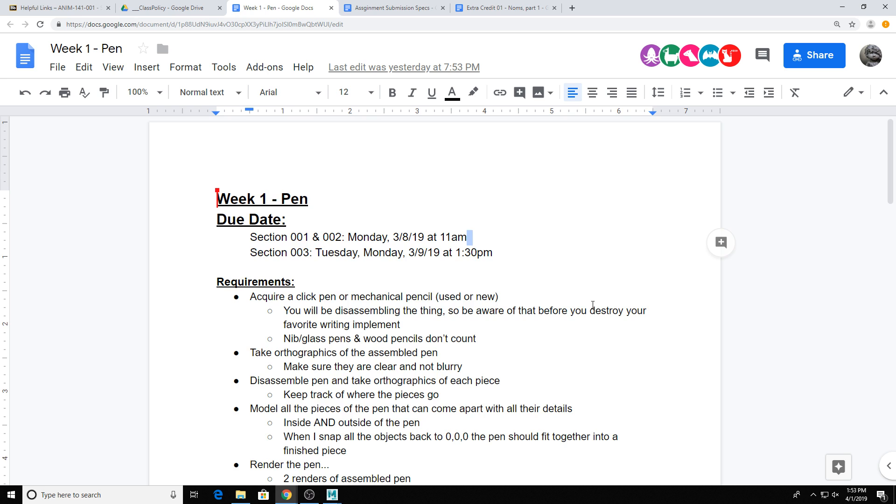
- Back in Maya, scale two polygon cylinders into a tall pen body and a narrow cap on top
scroll("down", 3)
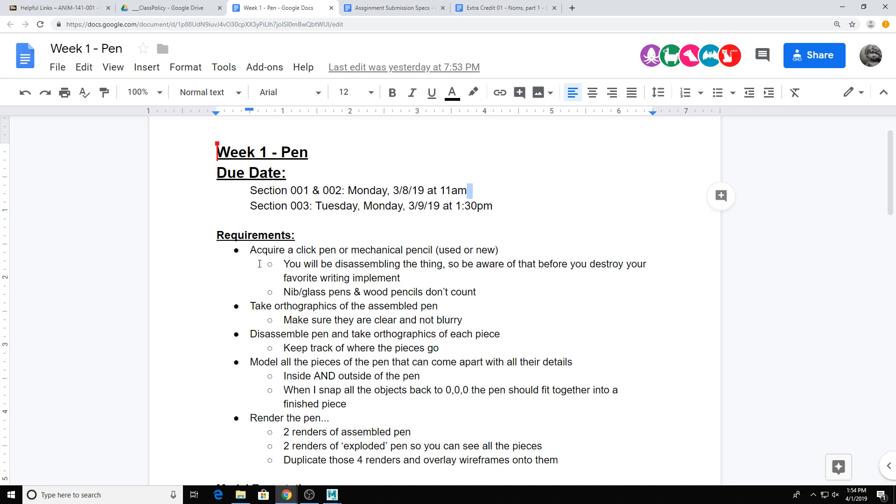
mouse_move(274, 248)
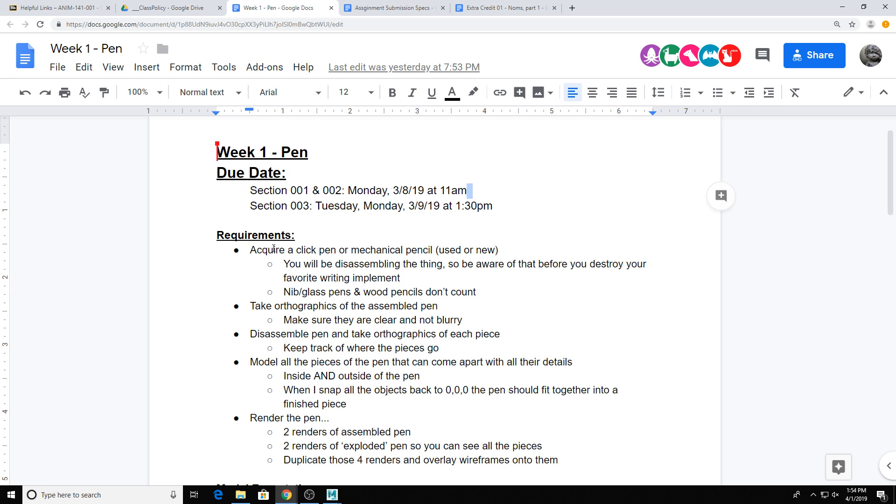
mouse_move(308, 238)
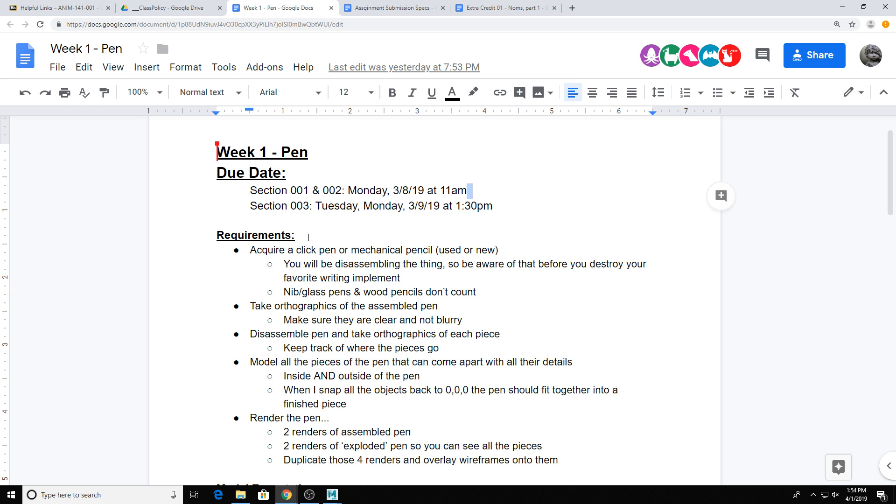
mouse_move(286, 257)
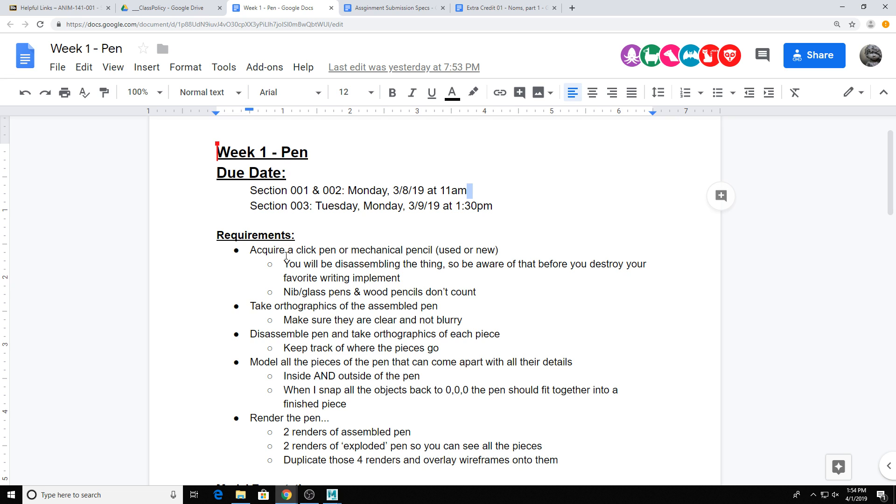
mouse_move(383, 290)
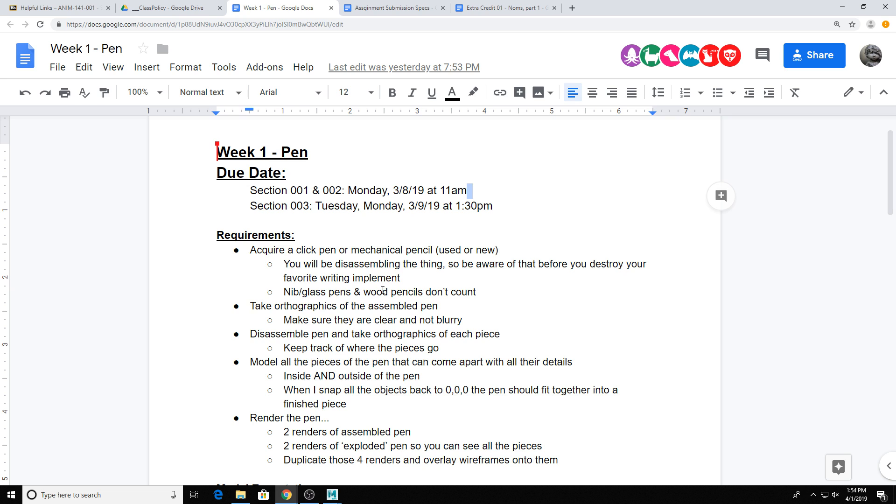
mouse_move(411, 275)
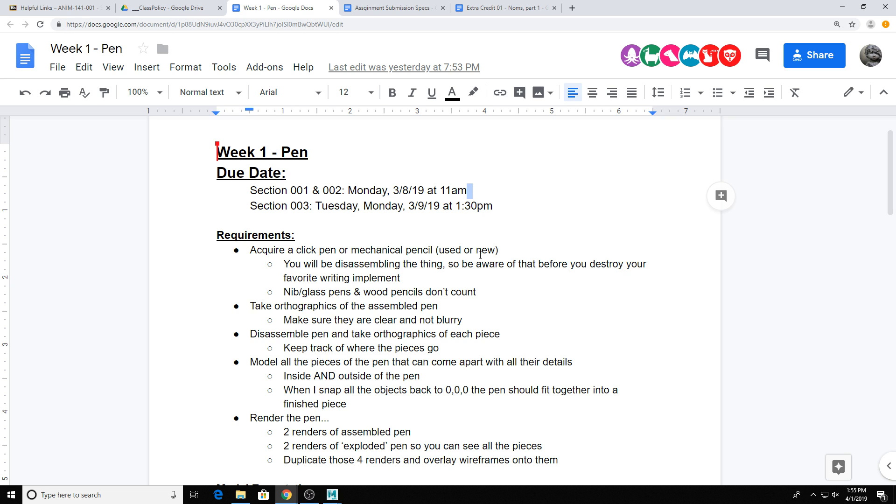
mouse_move(298, 305)
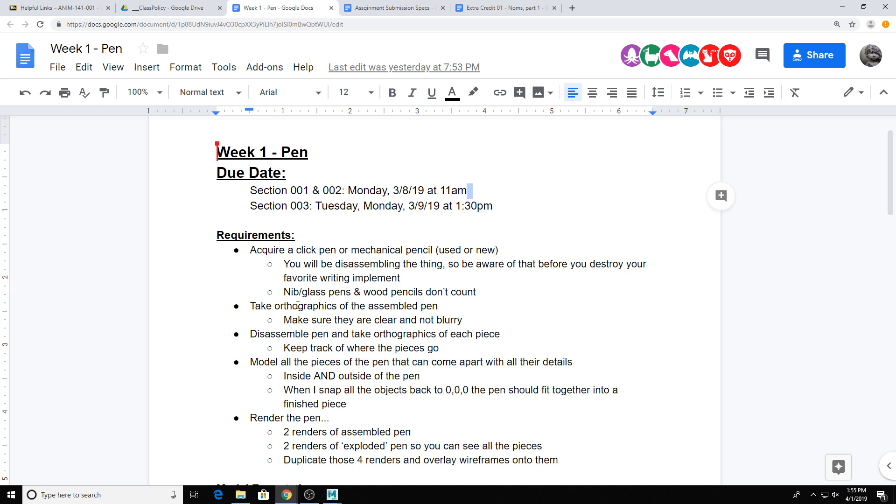
left_click_drag(250, 305, 467, 320)
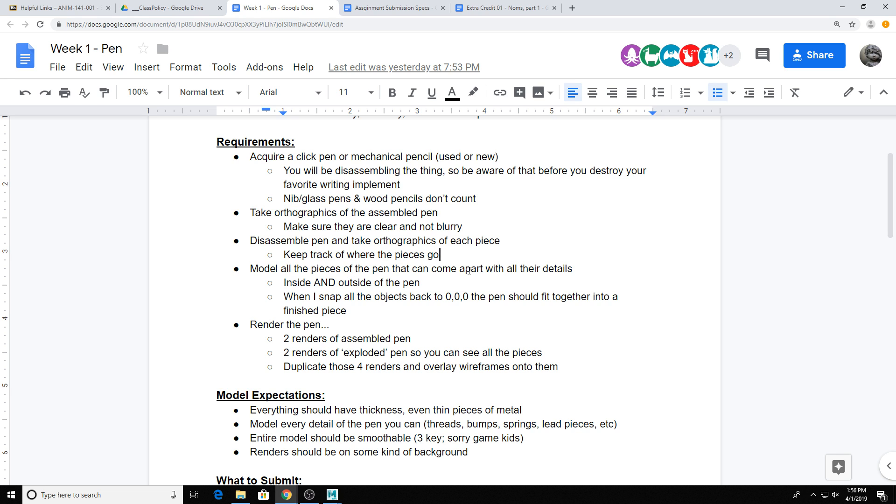
mouse_move(540, 123)
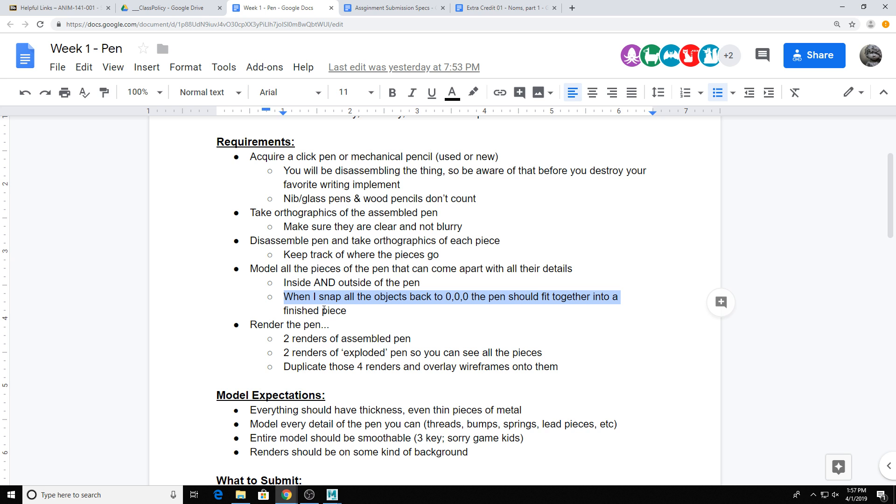
scroll("down", 3)
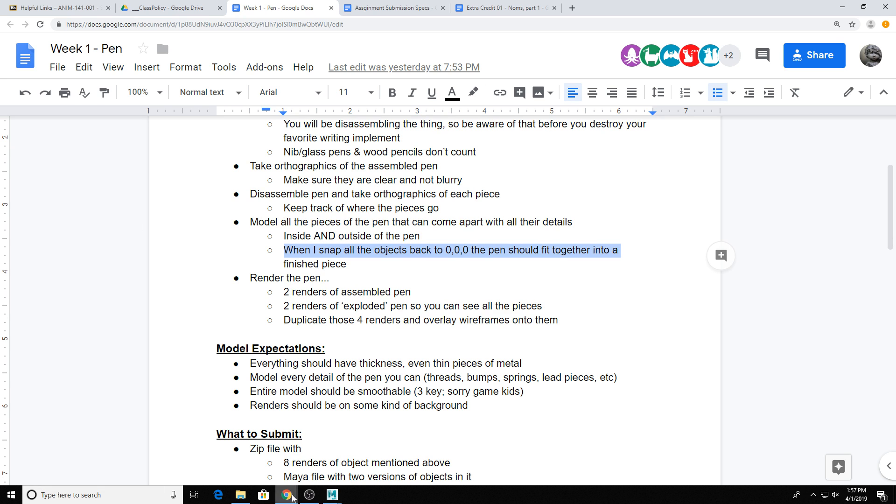
left_click(331, 495)
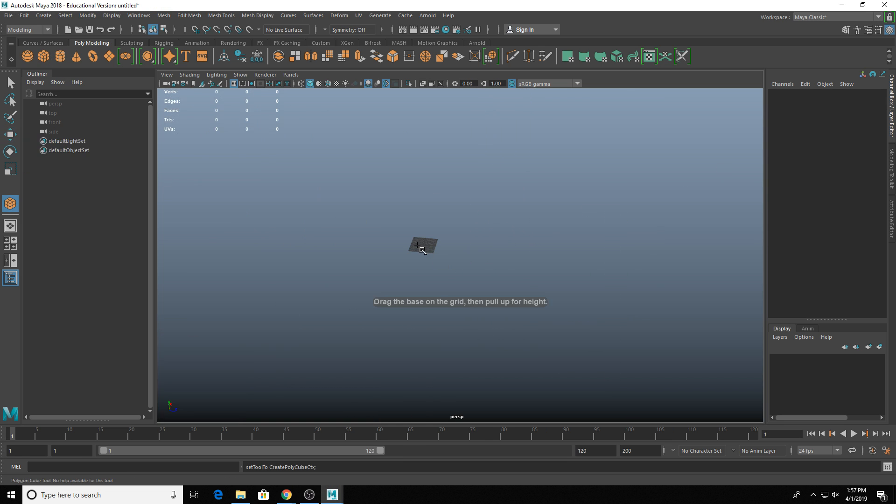
left_click_drag(416, 246, 451, 260)
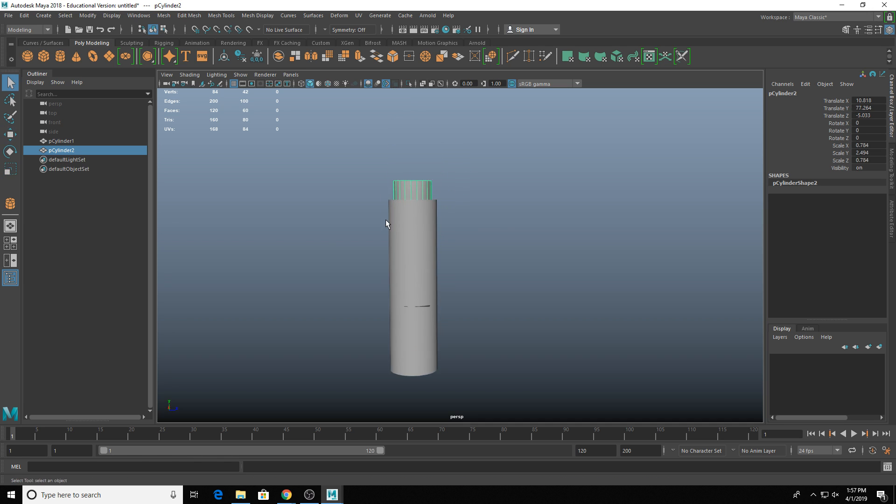
left_click(60, 141)
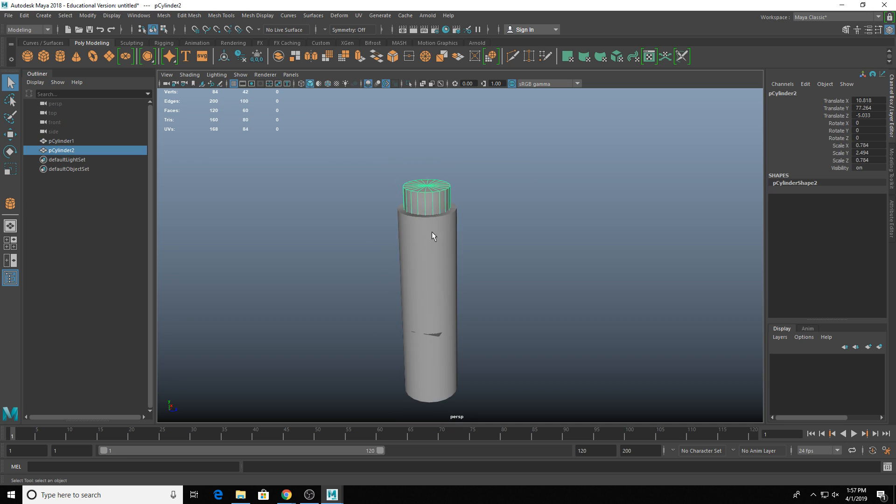
left_click(10, 135)
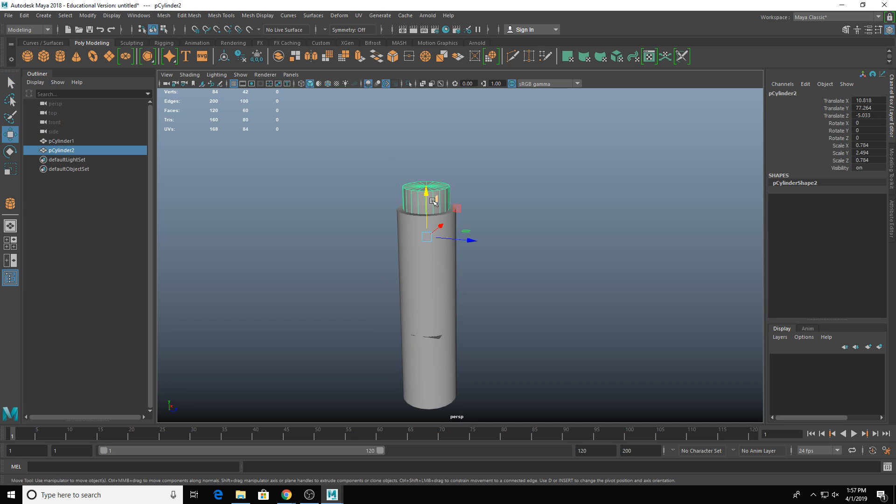
left_click_drag(426, 191, 426, 143)
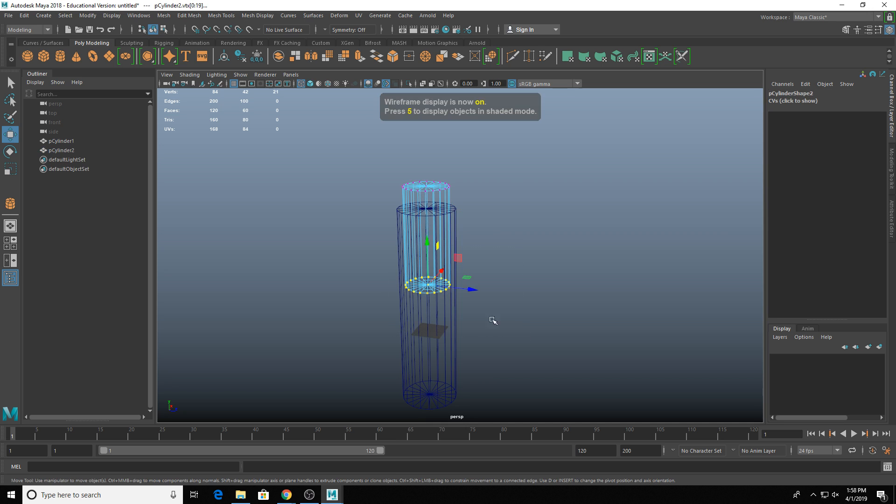
left_click_drag(428, 242, 428, 171)
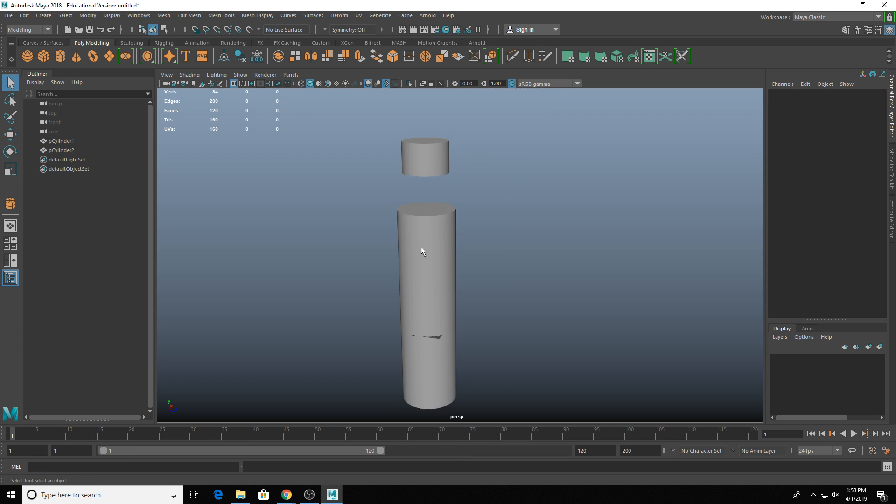
mouse_move(421, 253)
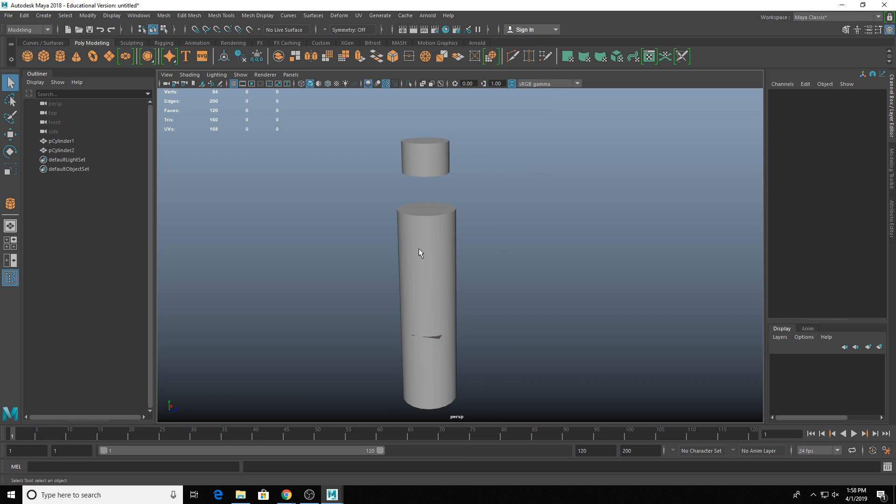
left_click_drag(421, 253, 466, 258)
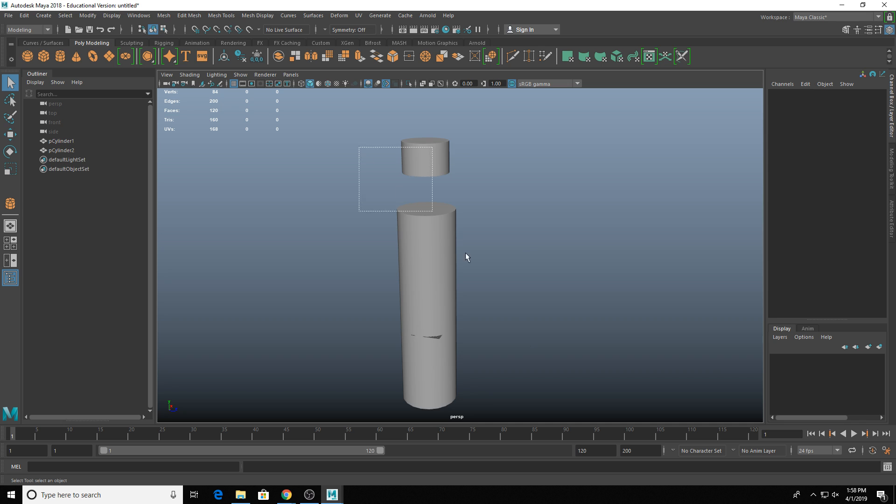
left_click(426, 154)
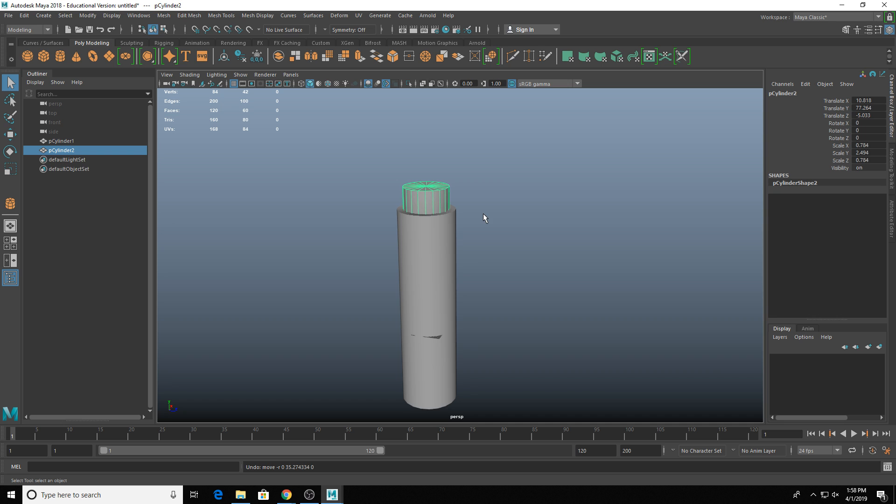
- Select the pen body and cap cylinders and apply Freeze > All from the Channel Box
left_click(61, 141)
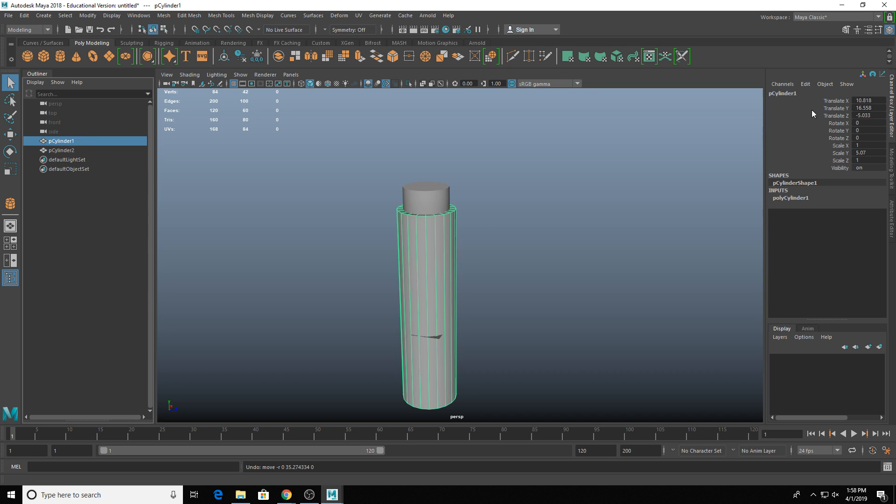
left_click(60, 150)
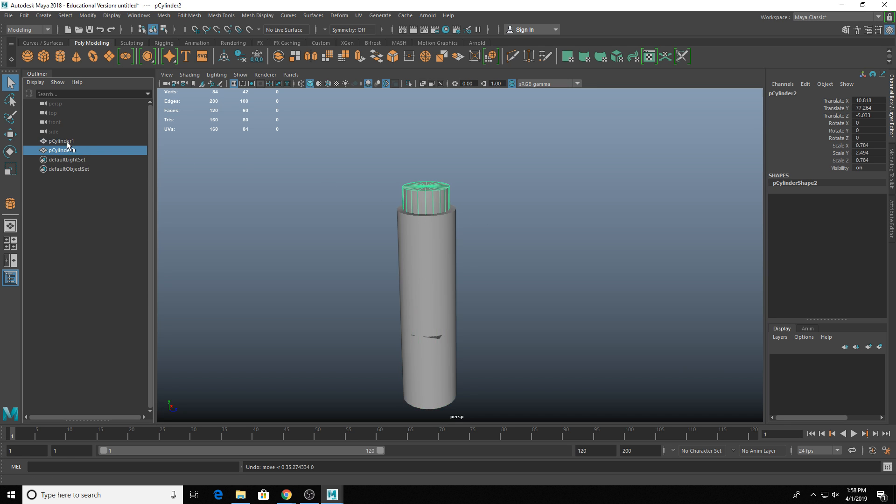
left_click(61, 140)
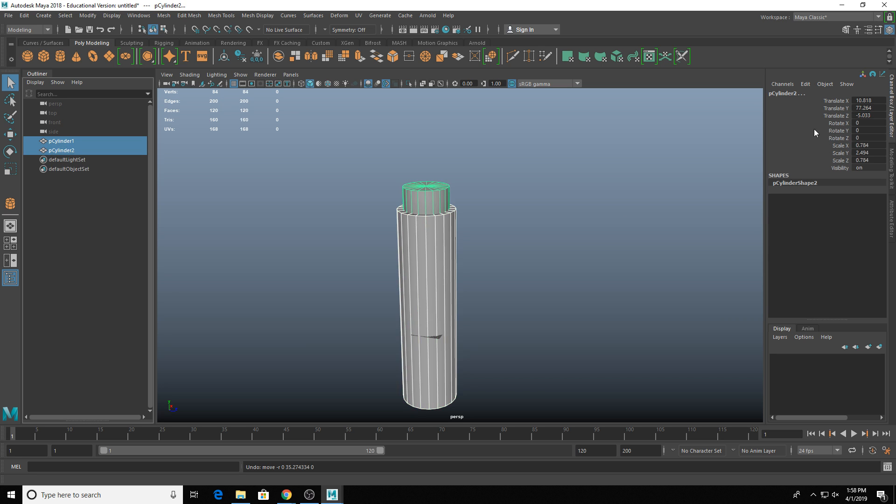
right_click(829, 117)
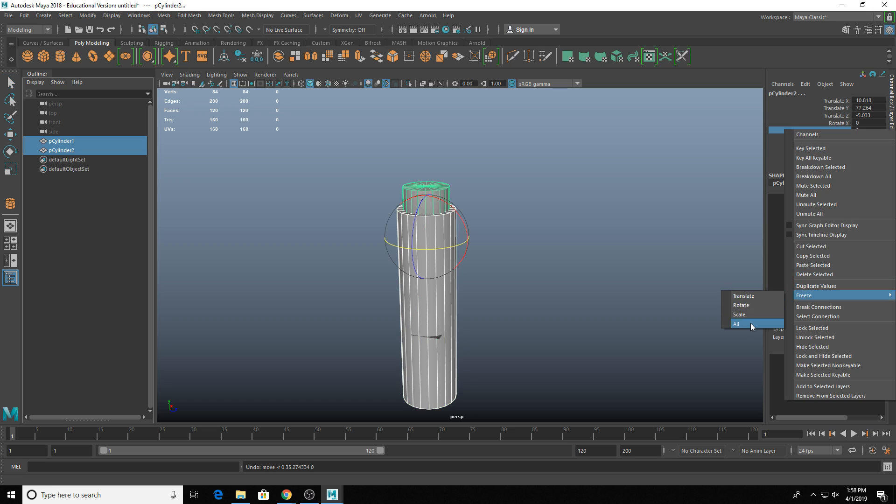
left_click(737, 323)
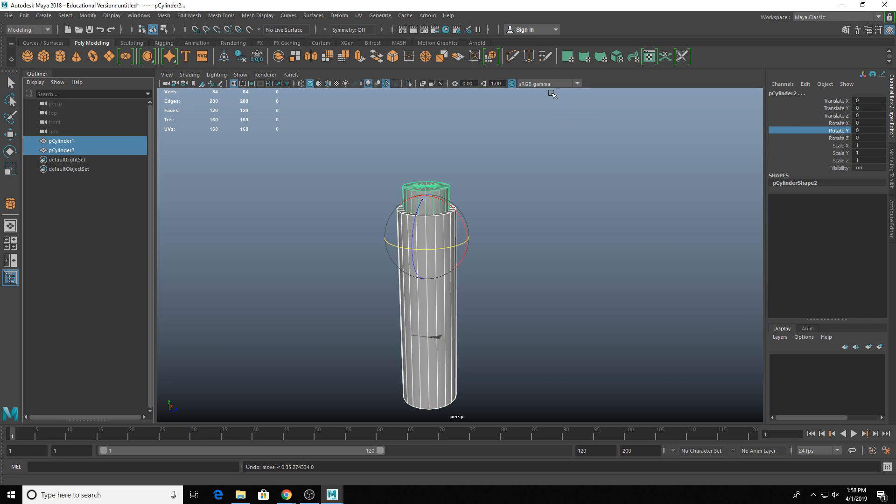
mouse_move(537, 77)
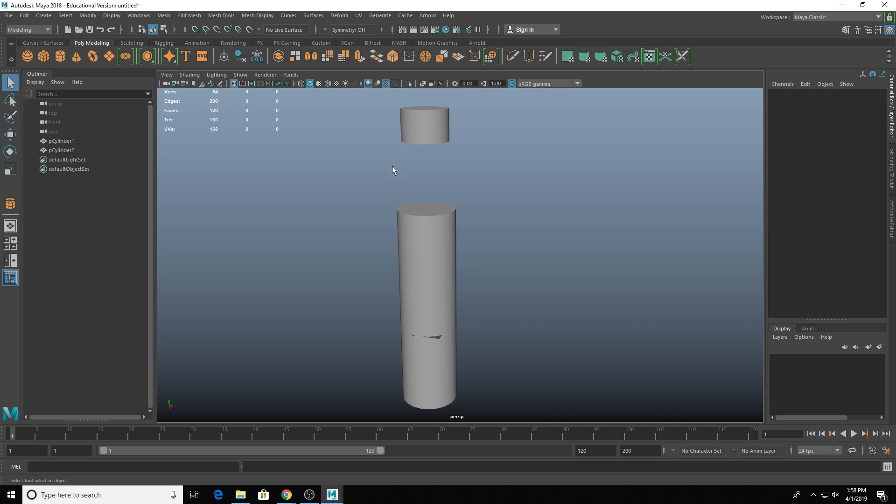
left_click(425, 125)
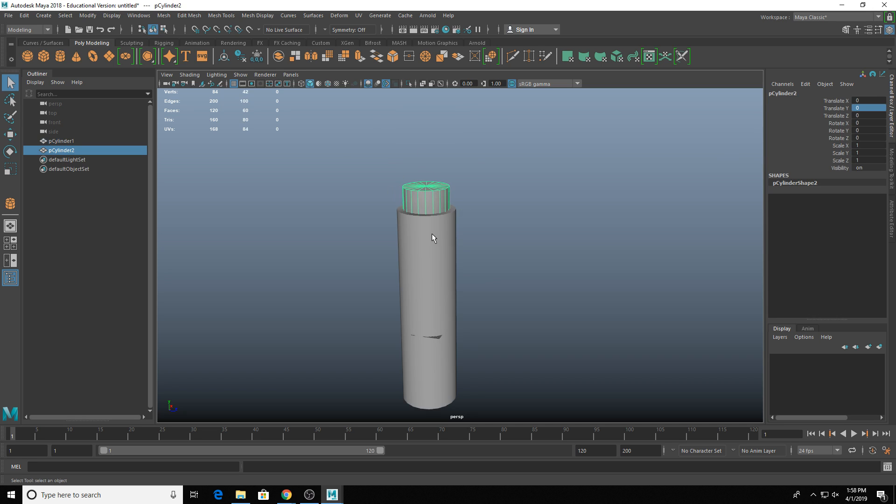
mouse_move(439, 323)
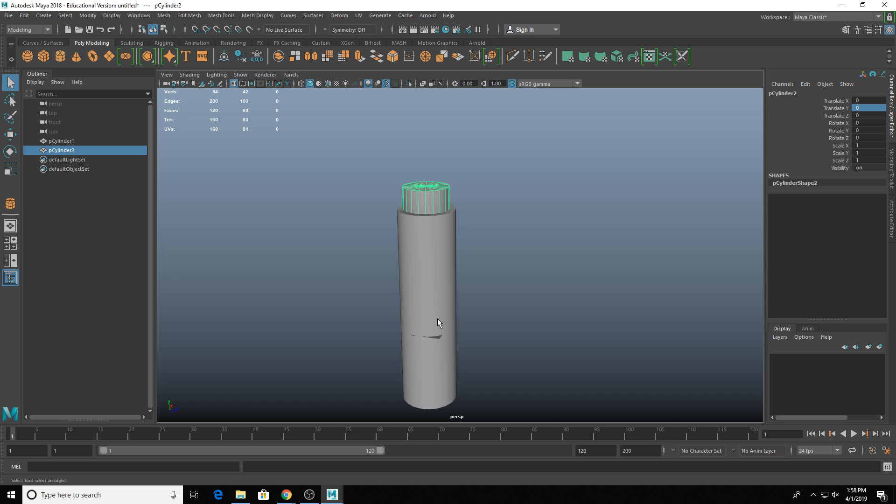
mouse_move(435, 322)
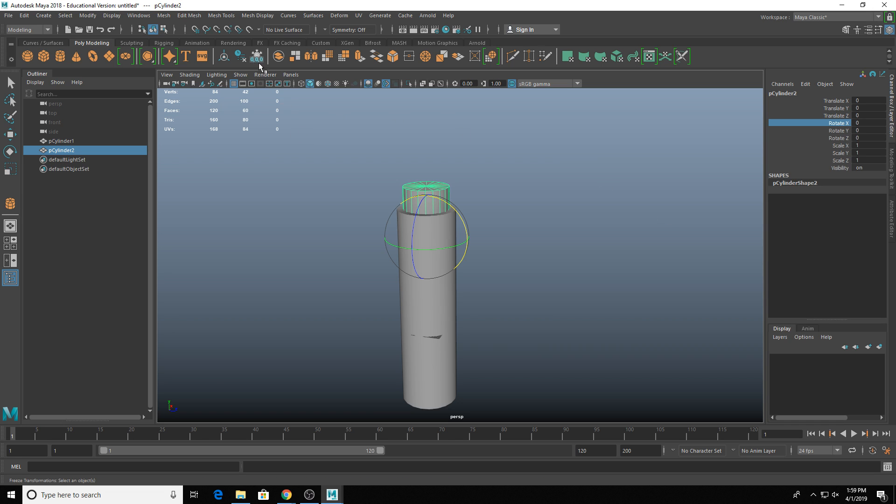
mouse_move(258, 56)
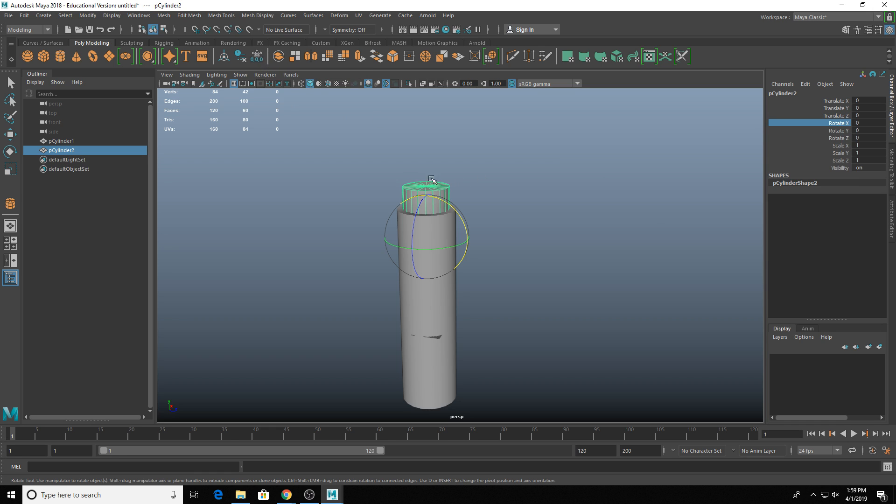
mouse_move(367, 223)
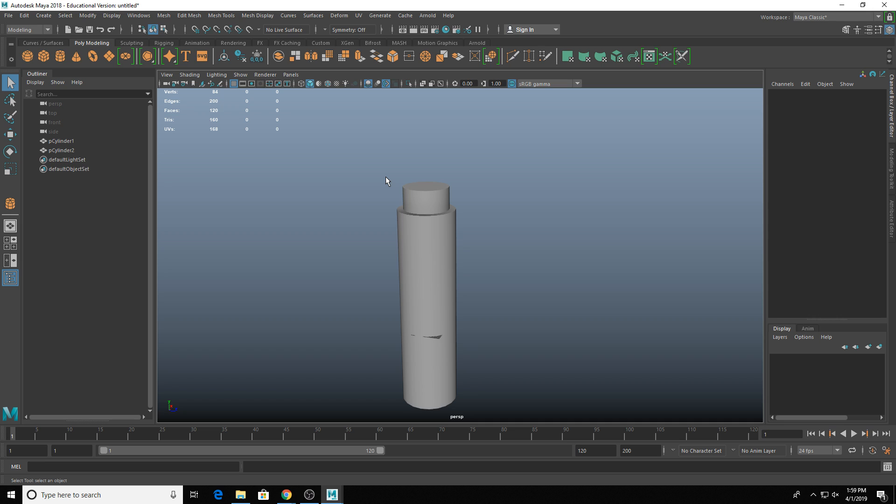
mouse_move(181, 176)
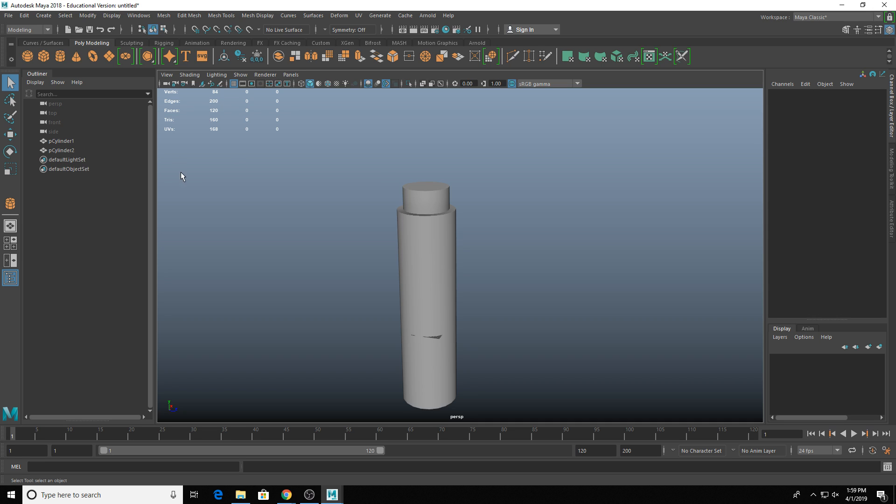
mouse_move(191, 180)
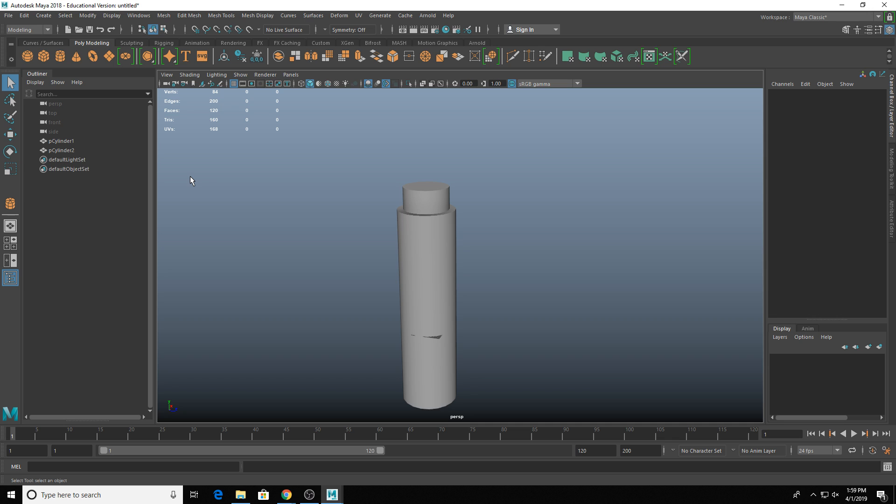
mouse_move(471, 253)
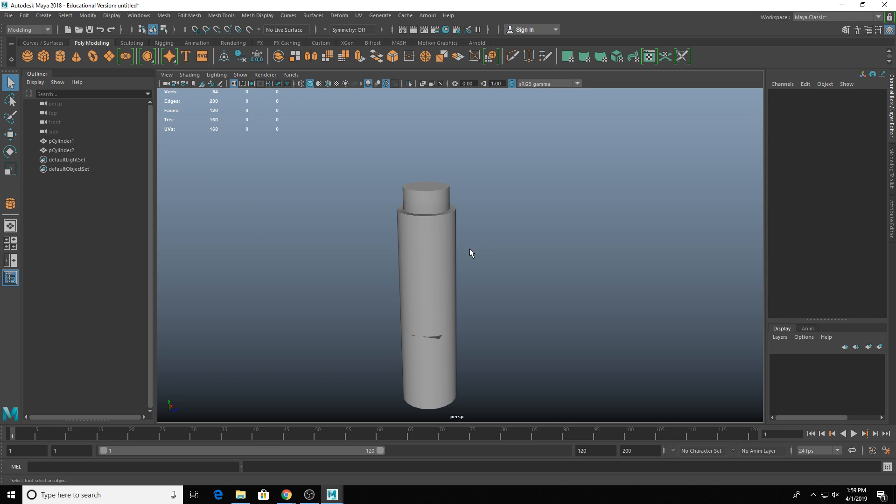
mouse_move(461, 228)
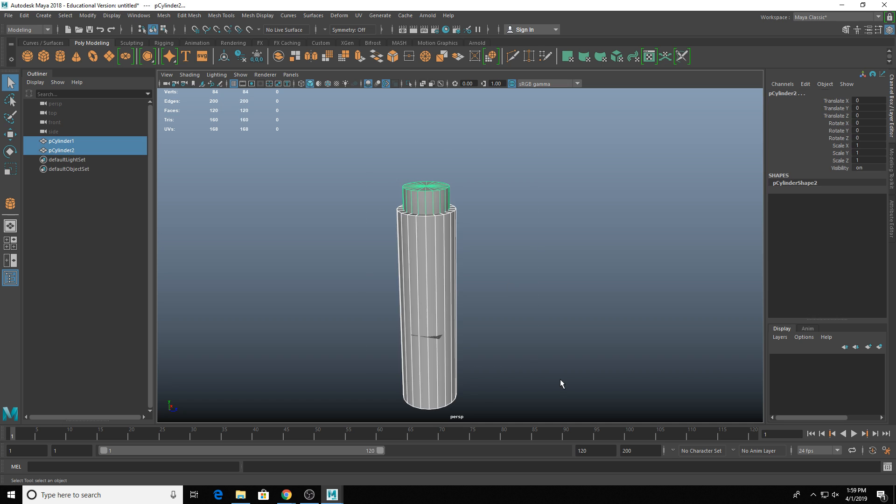
mouse_move(362, 225)
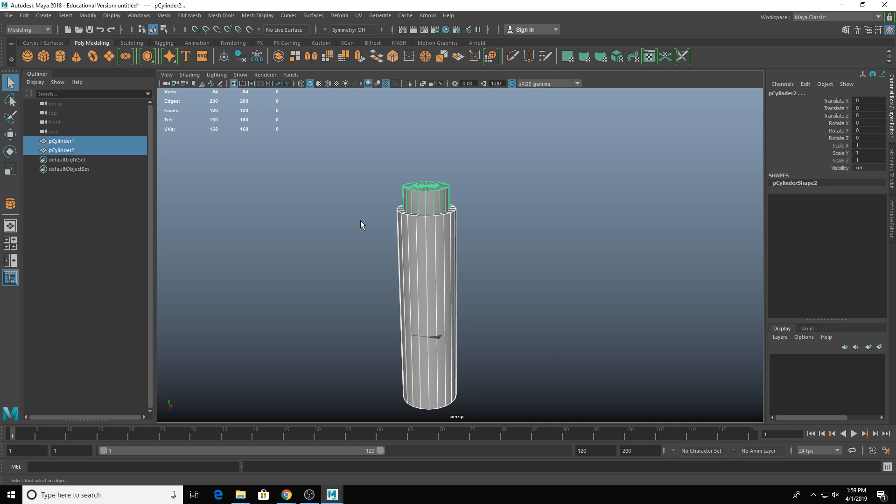
mouse_move(436, 199)
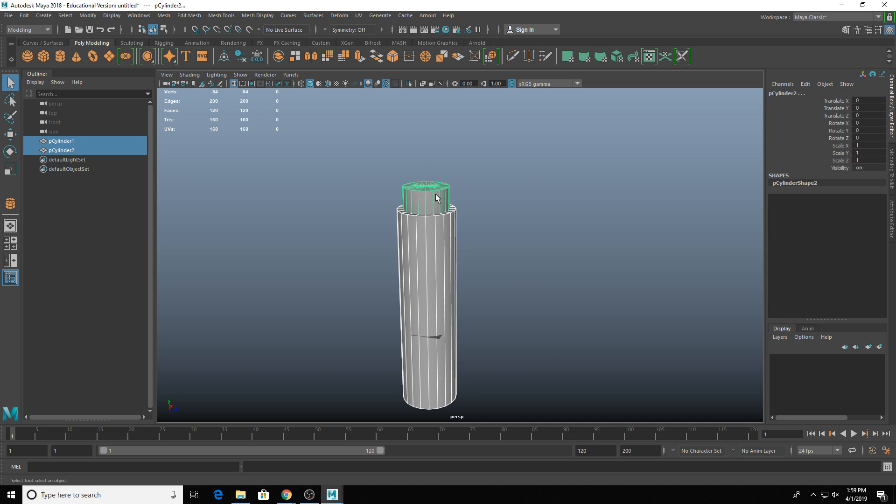
mouse_move(435, 189)
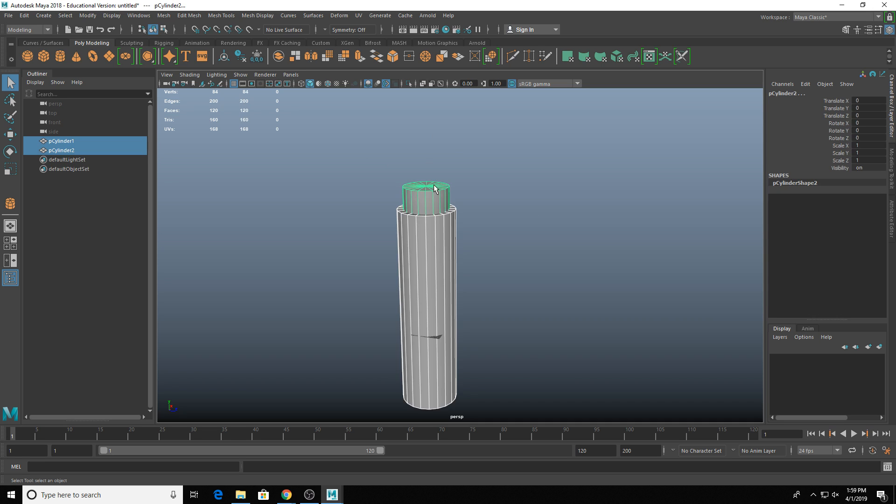
mouse_move(395, 192)
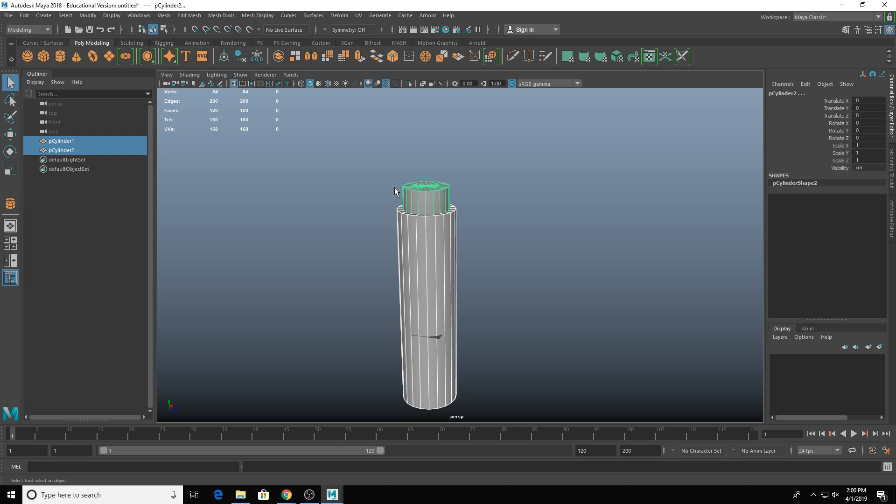
mouse_move(484, 242)
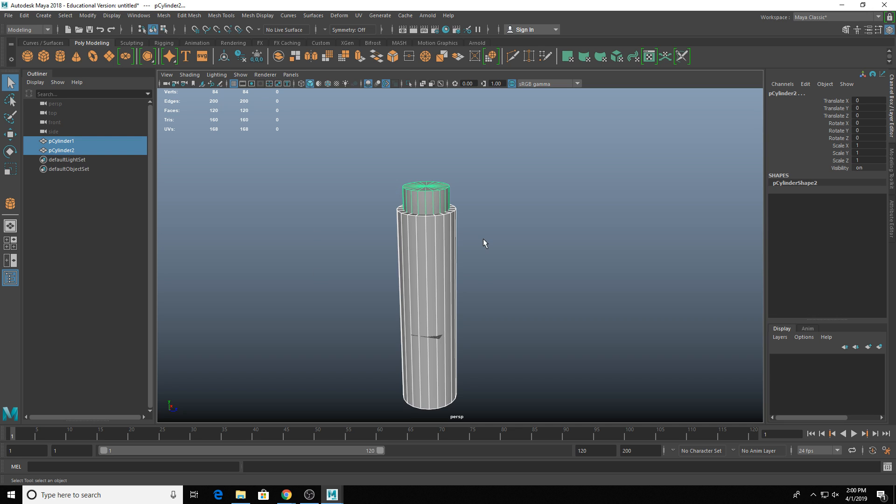
mouse_move(480, 244)
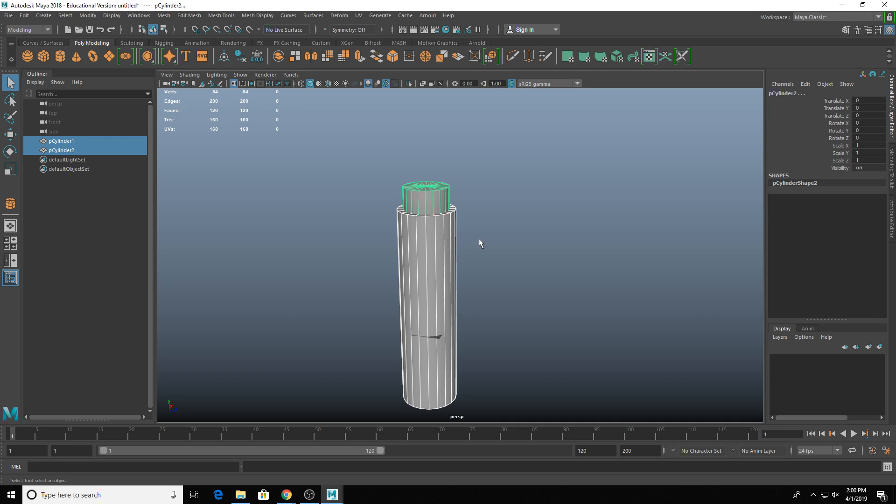
mouse_move(481, 243)
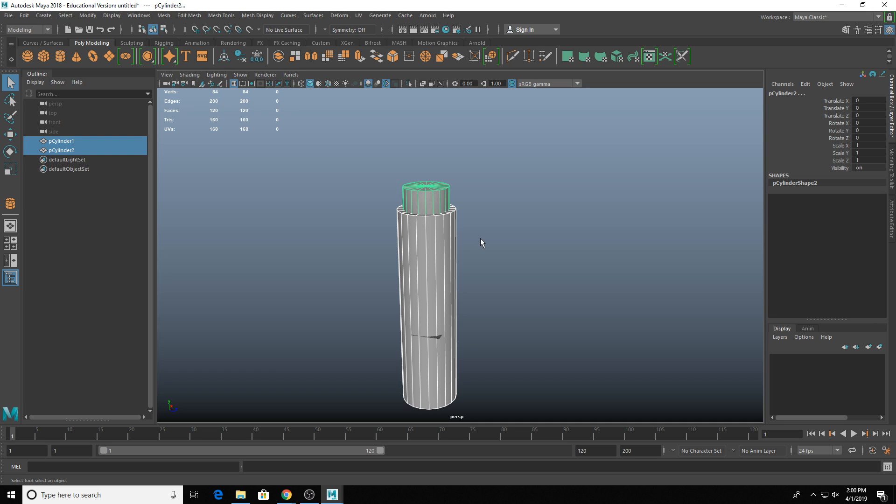
mouse_move(486, 248)
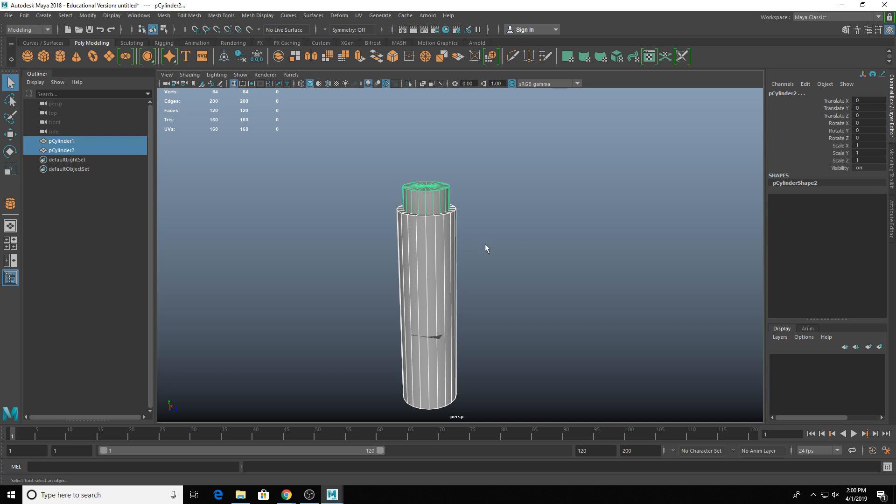
mouse_move(541, 406)
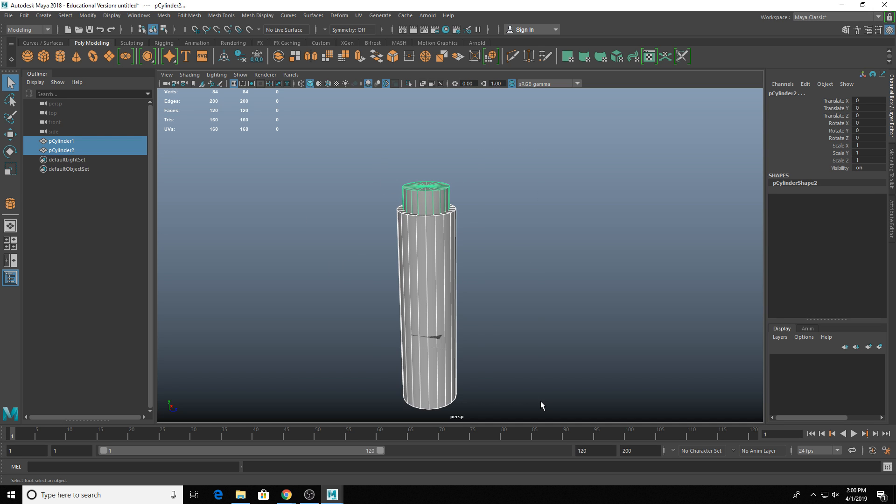
mouse_move(427, 194)
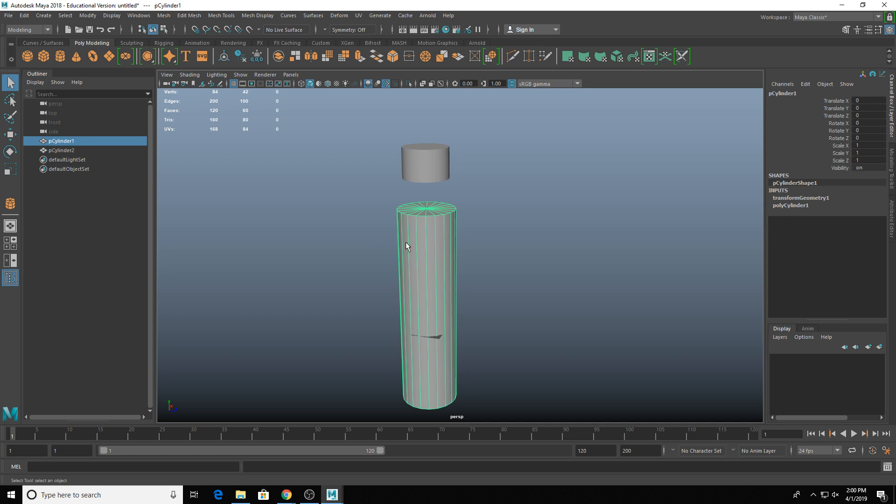
mouse_move(348, 254)
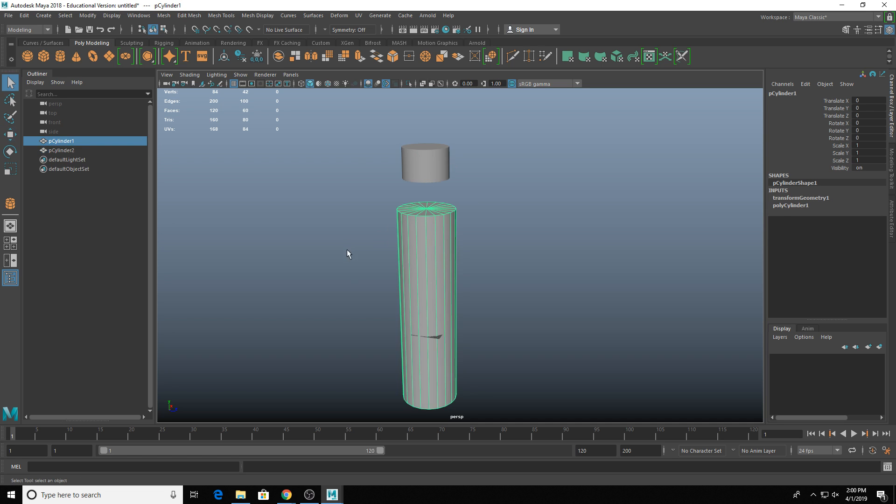
mouse_move(338, 318)
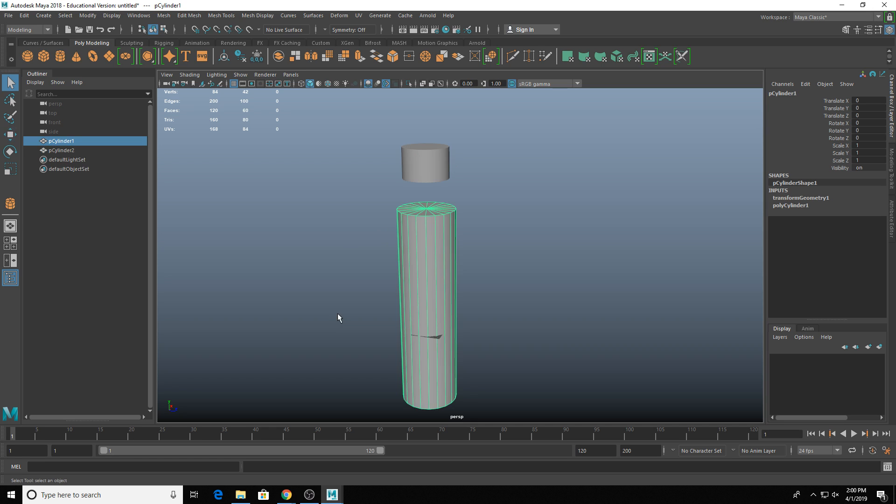
mouse_move(238, 484)
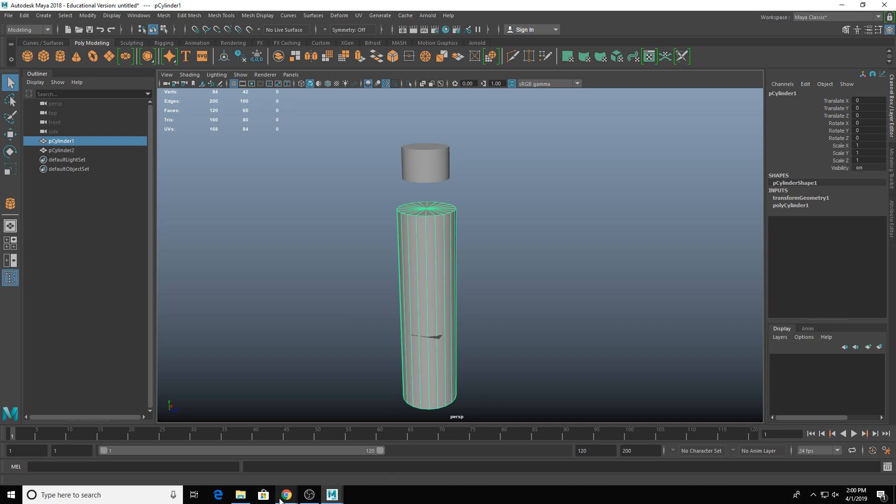
left_click(285, 495)
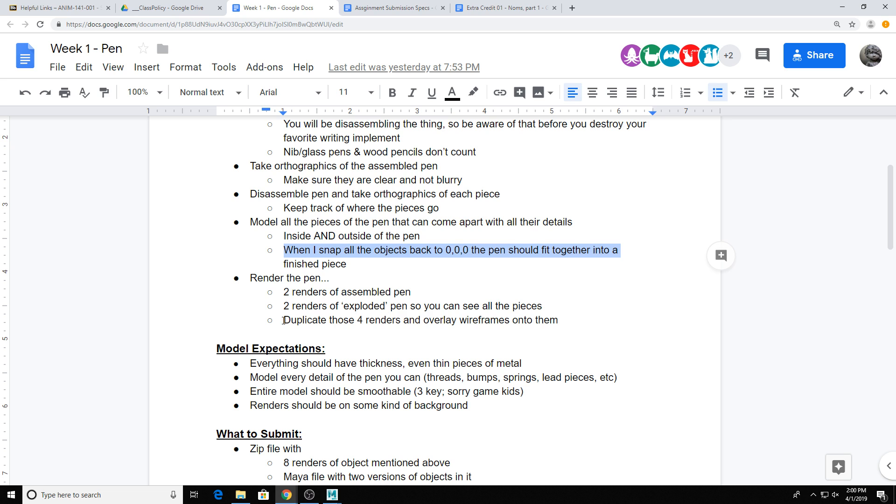
mouse_move(592, 318)
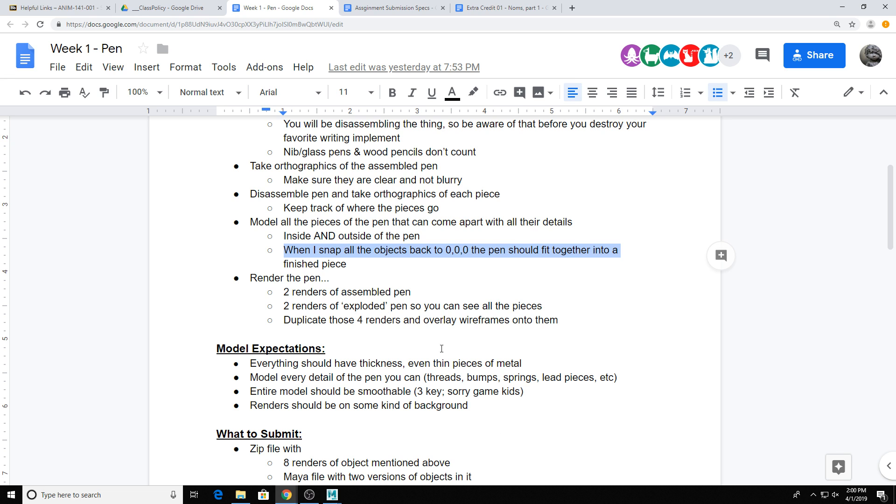
mouse_move(474, 352)
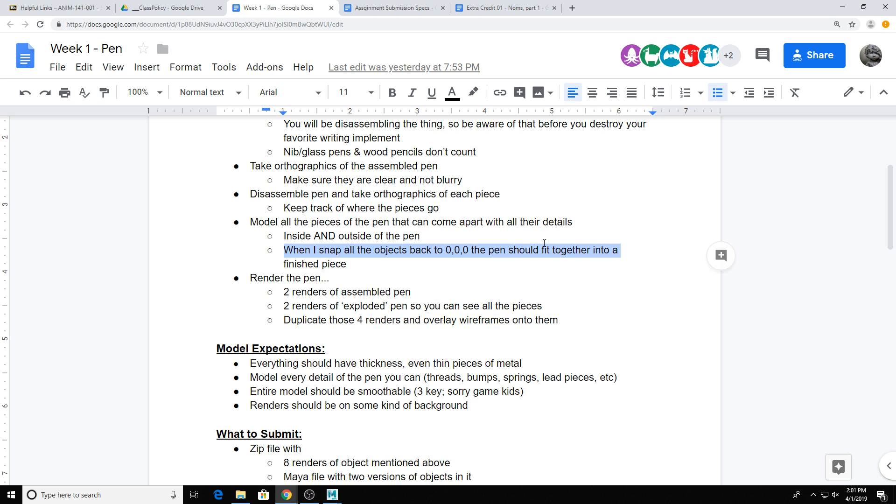
mouse_move(197, 284)
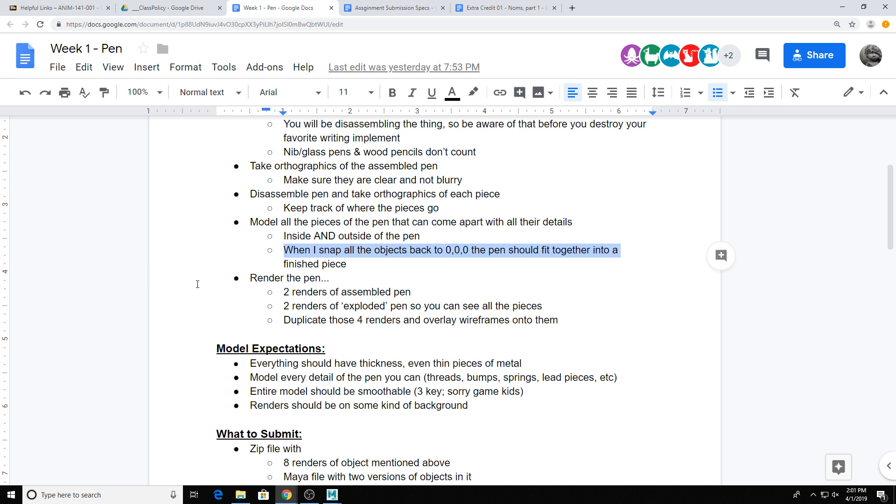
scroll("down", 3)
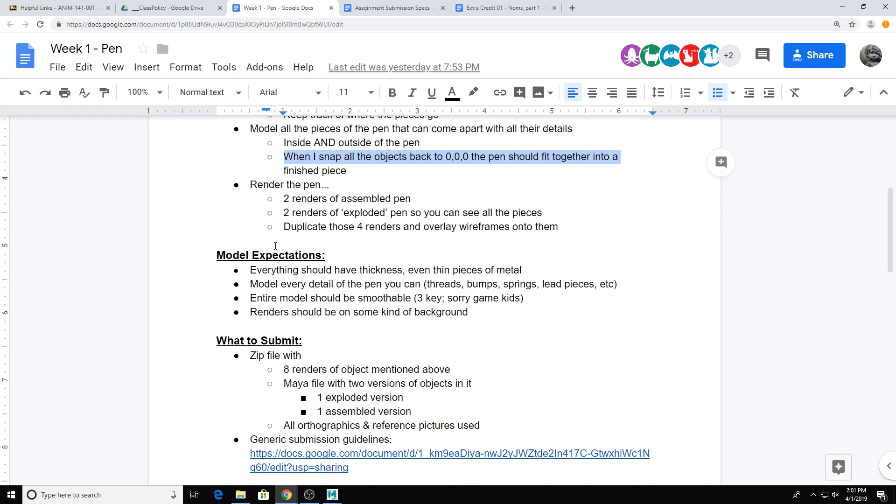
left_click(522, 270)
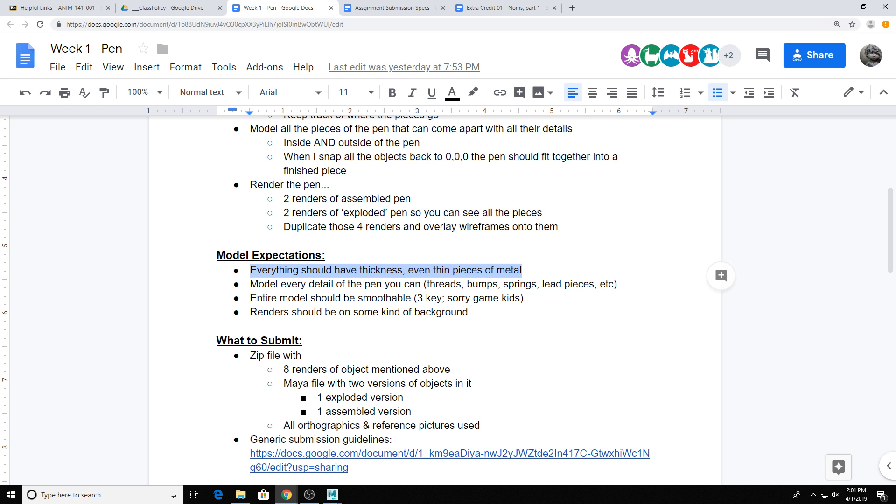
mouse_move(17, 340)
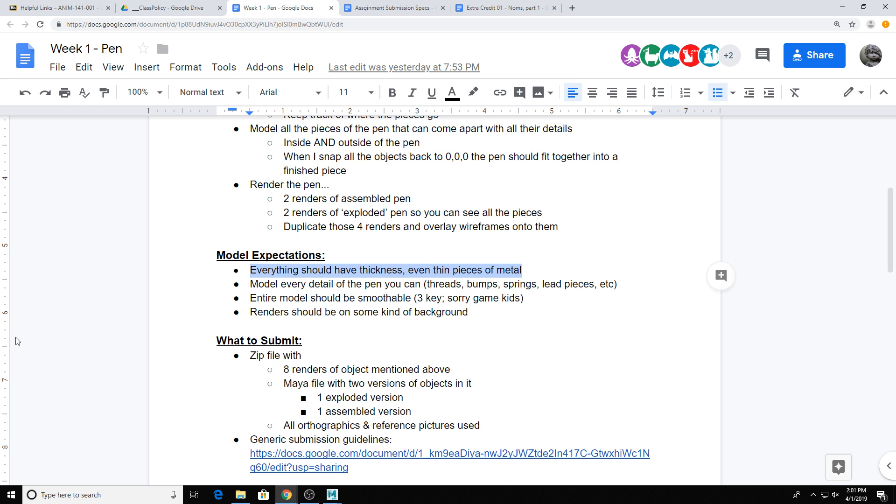
mouse_move(129, 348)
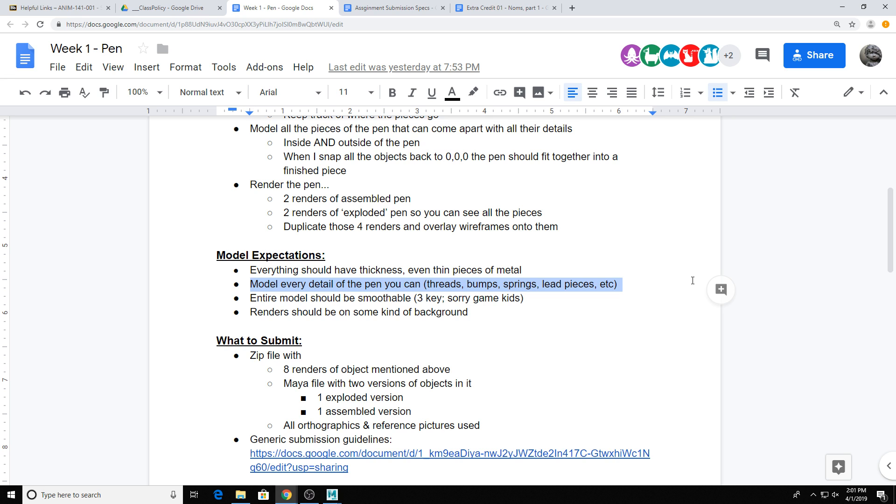
mouse_move(709, 146)
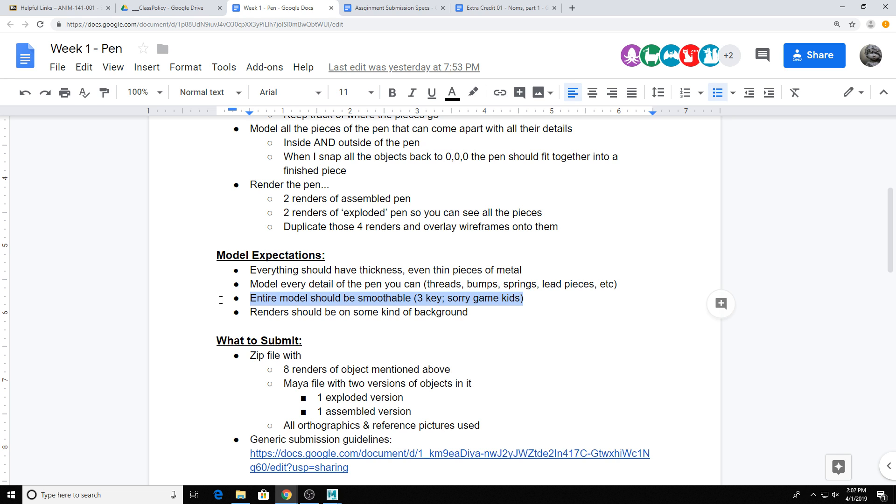
left_click(482, 313)
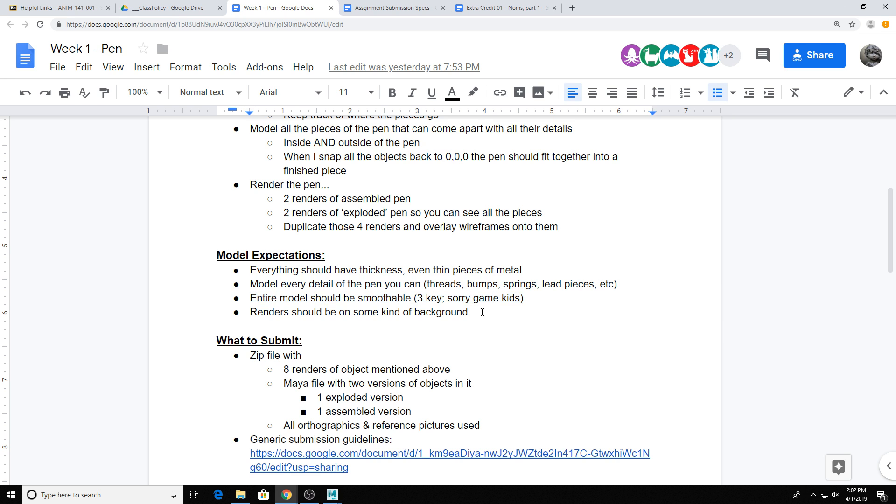
left_click_drag(250, 312, 467, 312)
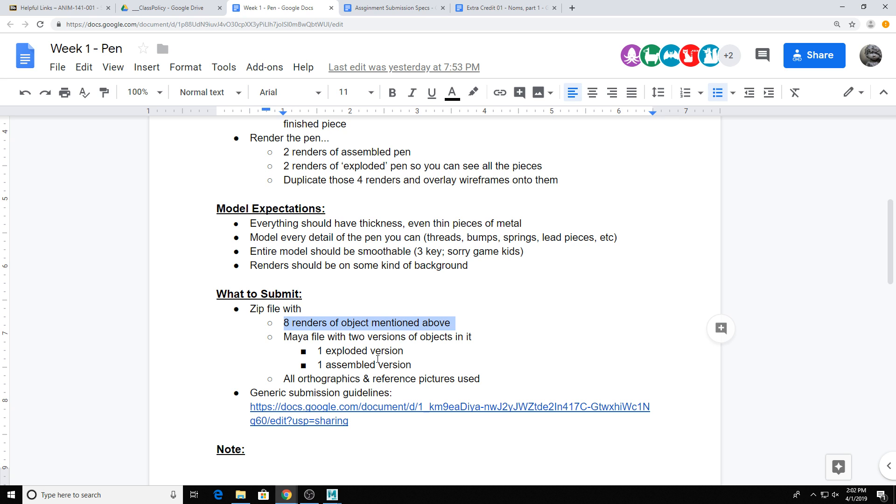
mouse_move(132, 366)
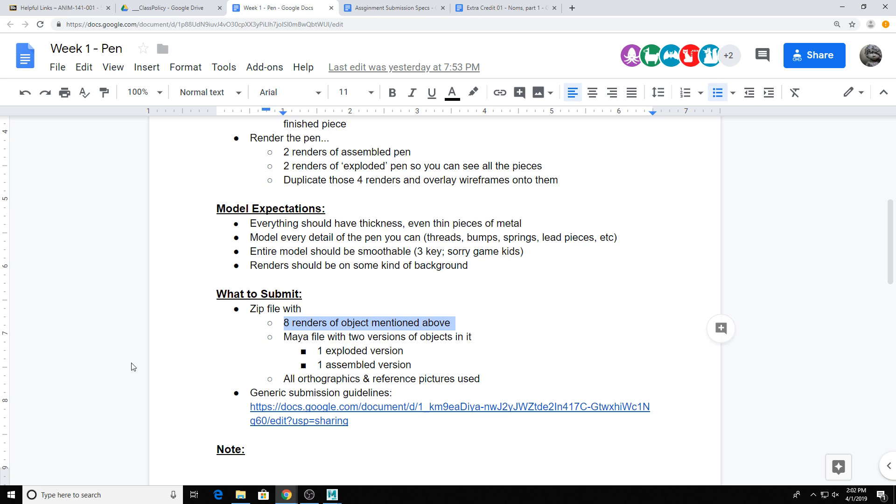
mouse_move(176, 434)
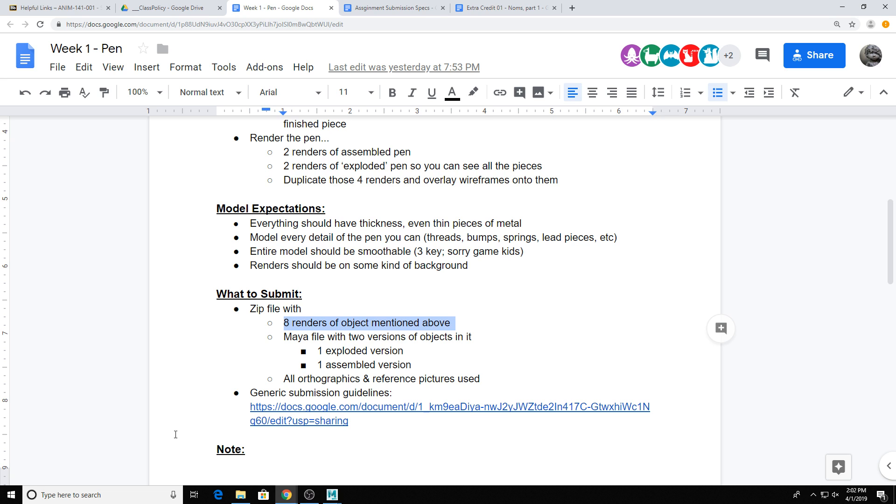
- Switch from Google Docs back to the Maya scene holding the two pen models
left_click(331, 495)
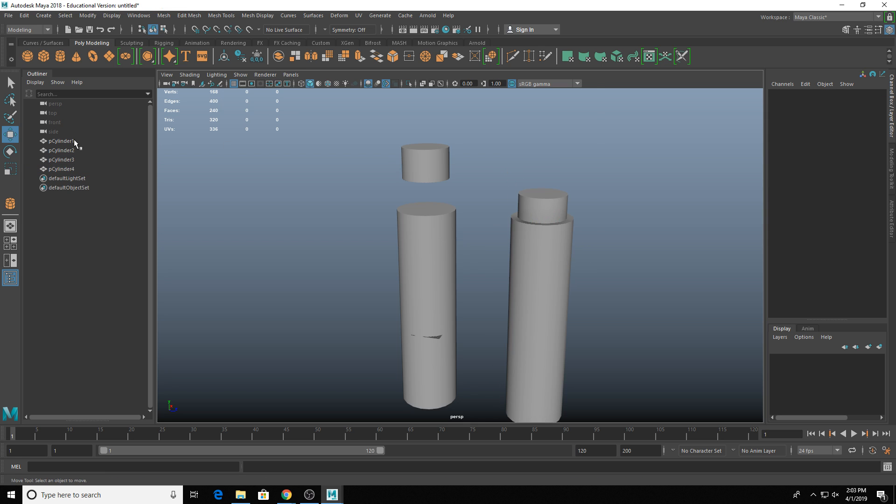
- Group the assembled pen's two cylinders with Ctrl+G and name the group 'assemled'
left_click(61, 141)
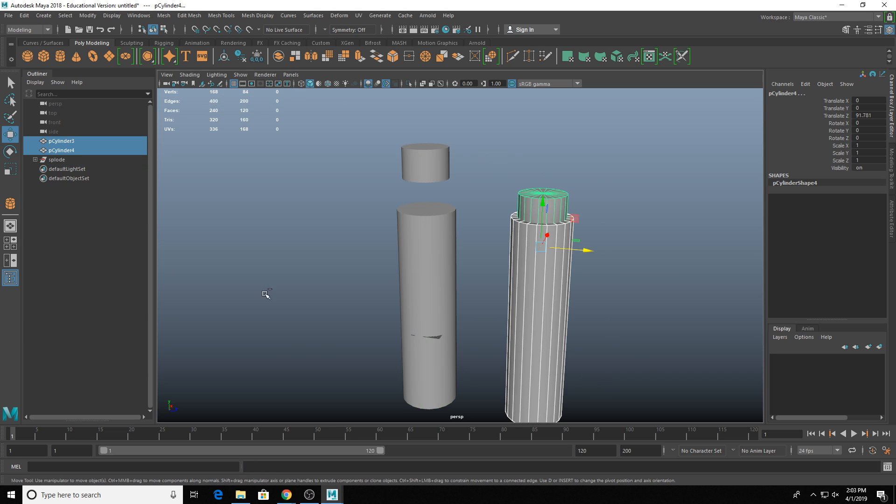
key("ctrl+g")
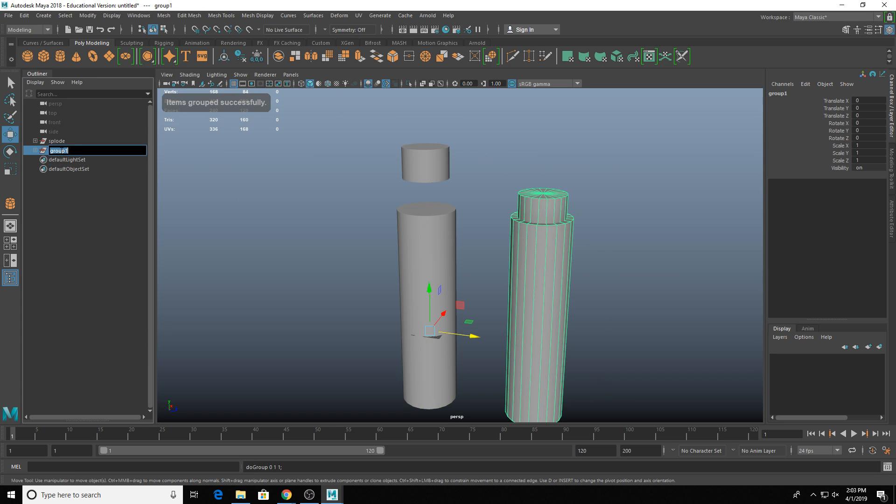
type("assemled")
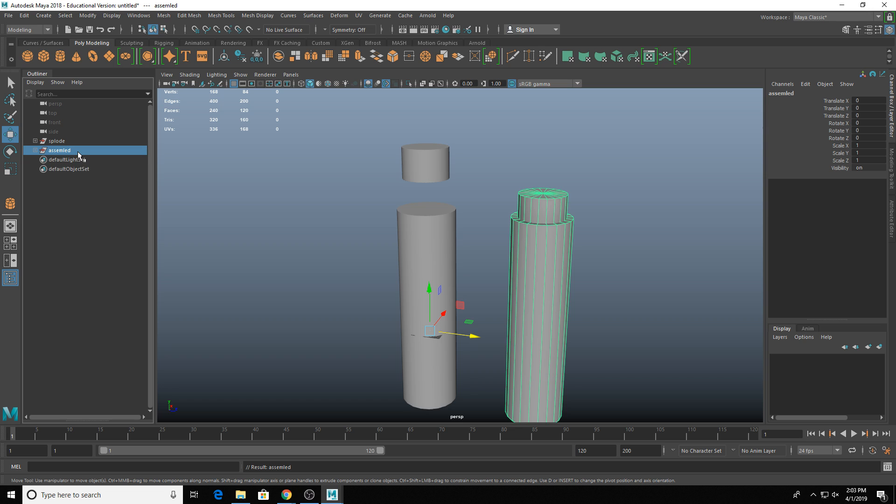
- Combine the exploded pen's separate body and cap into a single mesh
left_click(28, 150)
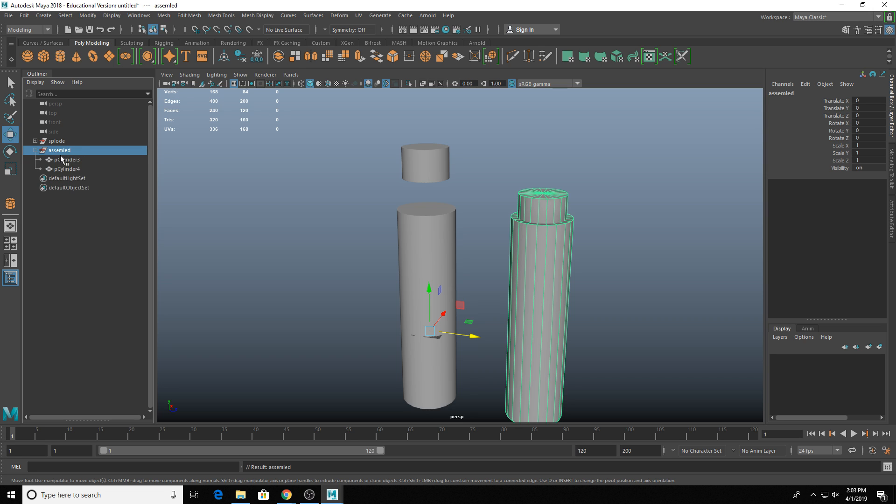
mouse_move(67, 164)
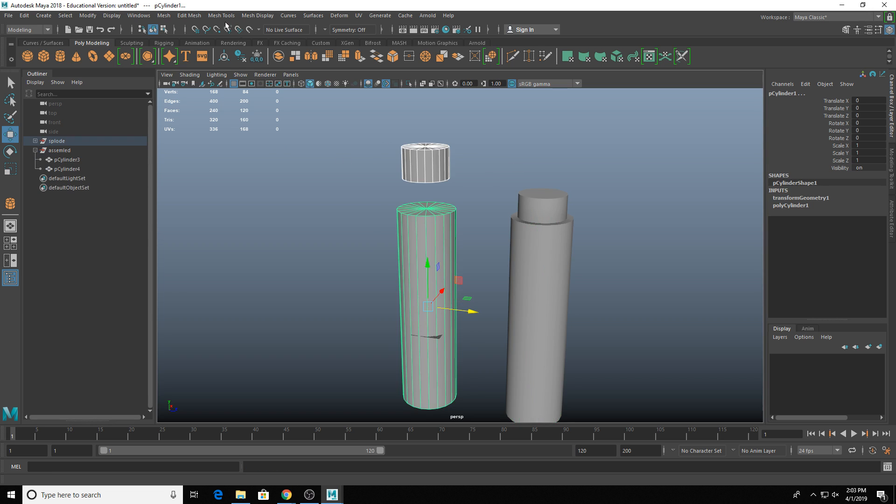
left_click(163, 15)
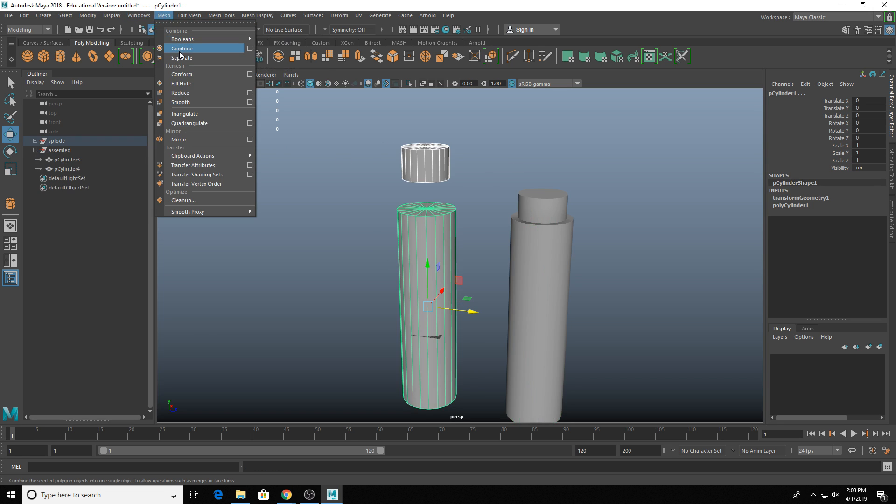
left_click(183, 48)
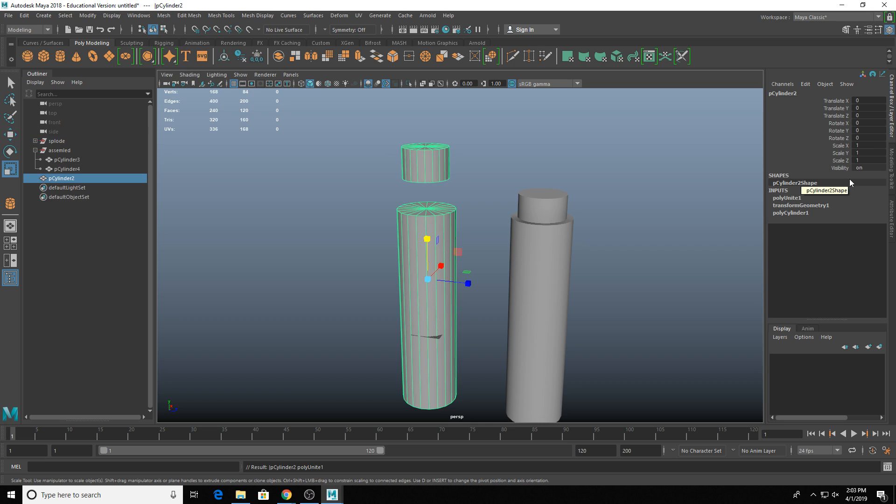
mouse_move(329, 196)
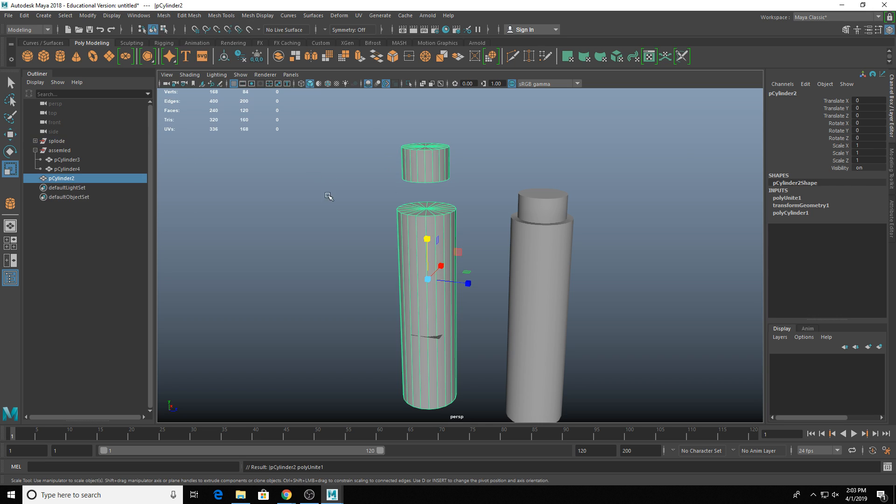
mouse_move(240, 191)
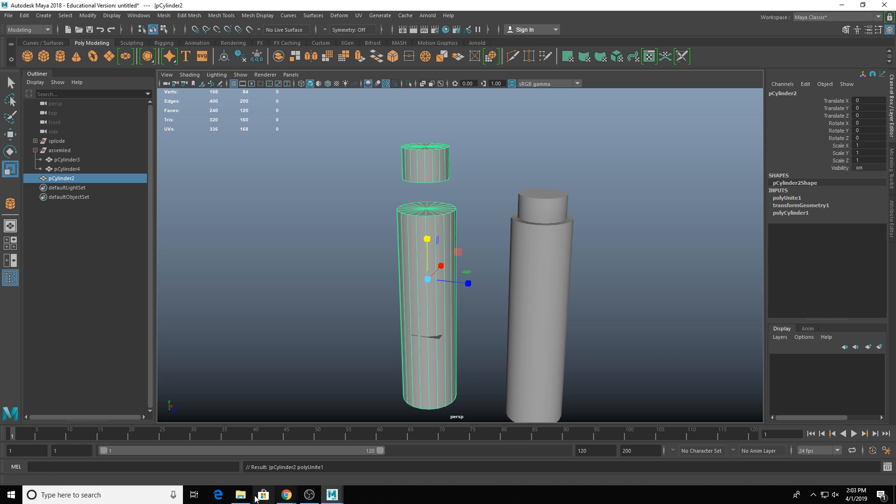
- Review the Week 1 - Pen render requirements and close the Extra Credit 01 tab
left_click(240, 495)
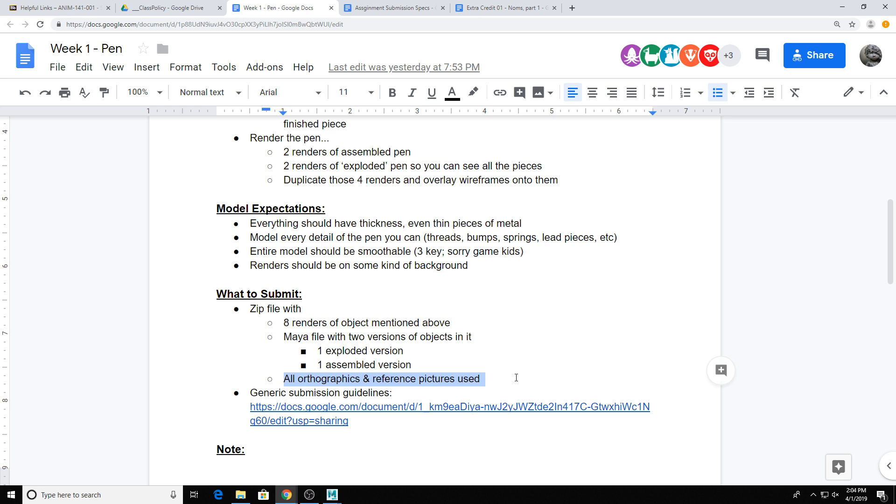
scroll("down", 3)
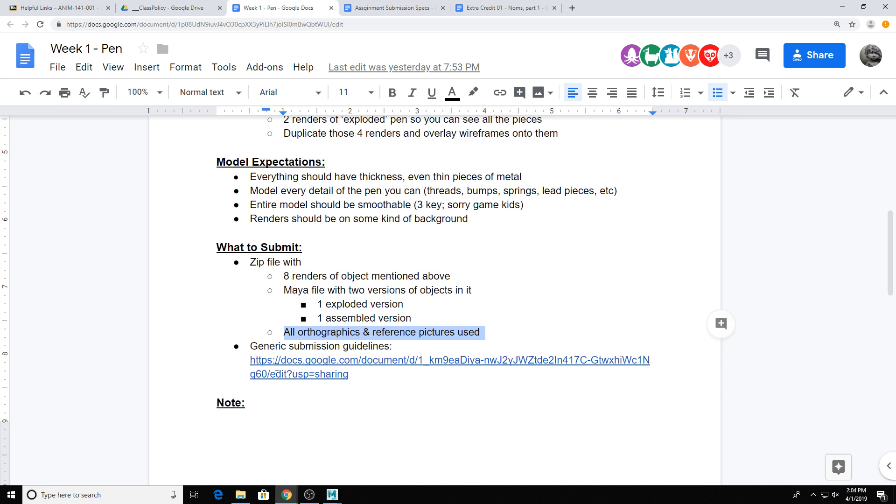
left_click(353, 374)
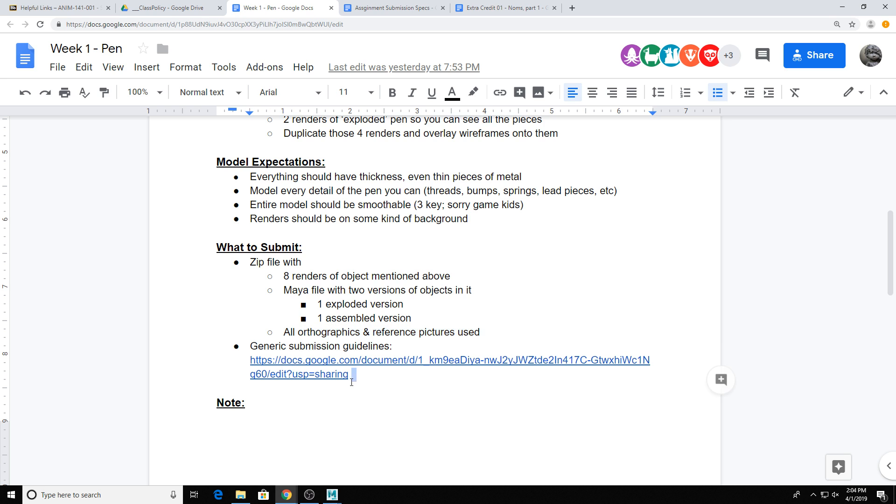
left_click_drag(250, 360, 347, 375)
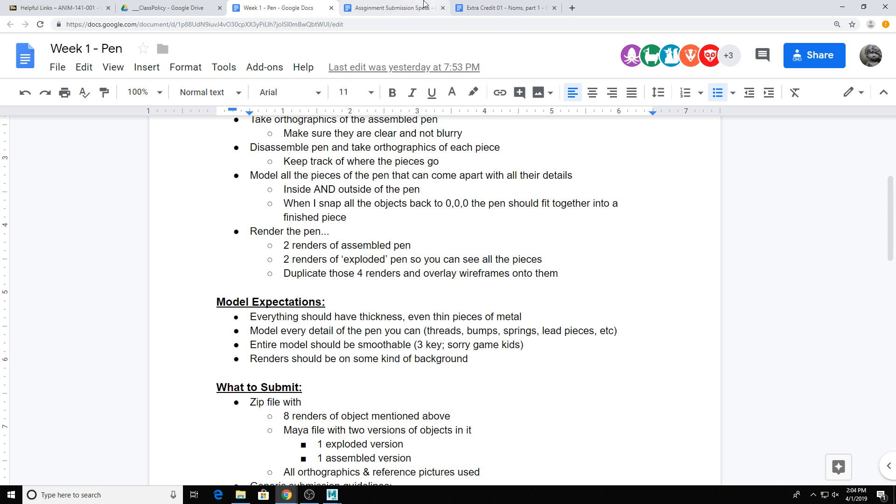
left_click(393, 7)
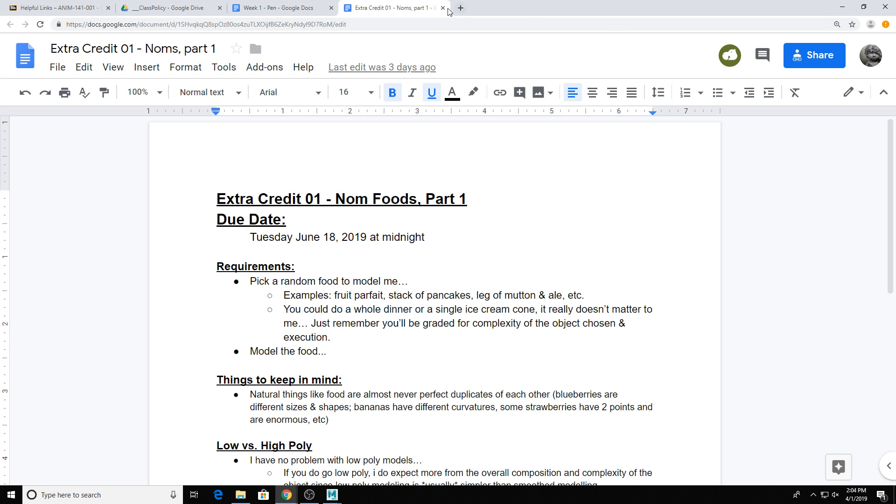
left_click(443, 7)
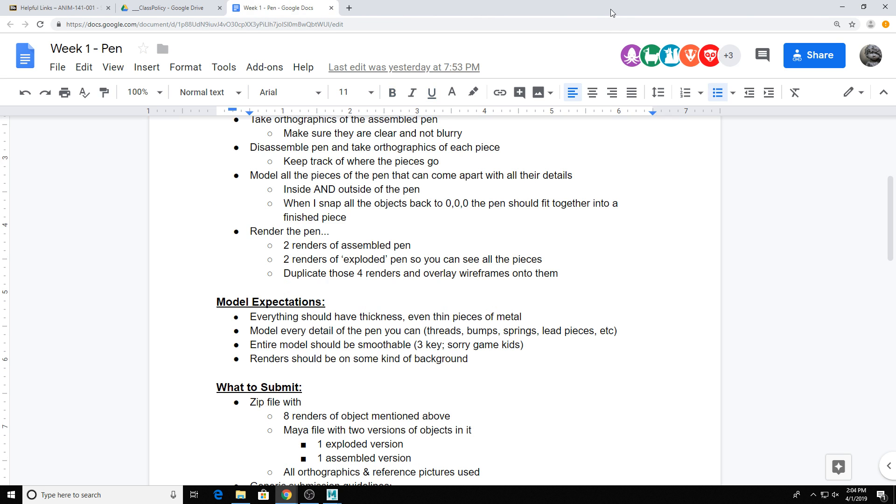
- Return to Maya and run a test Arnold render of the perspective view
left_click(330, 495)
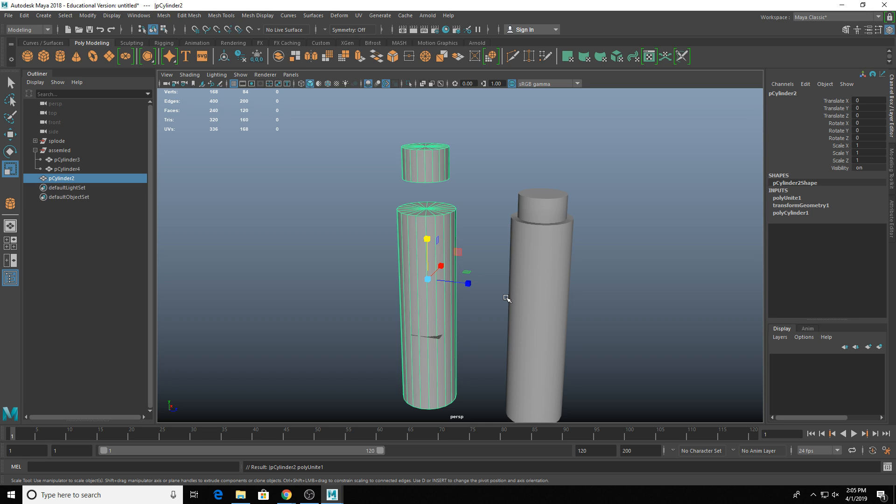
mouse_move(427, 206)
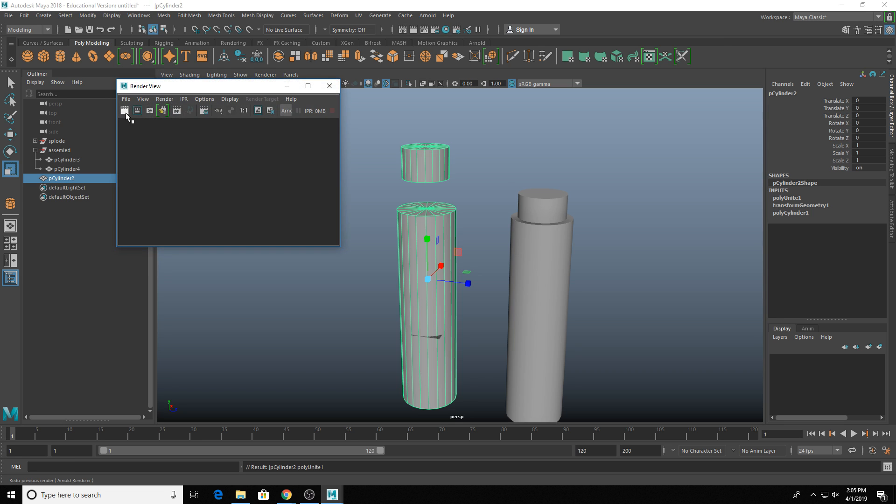
left_click(125, 110)
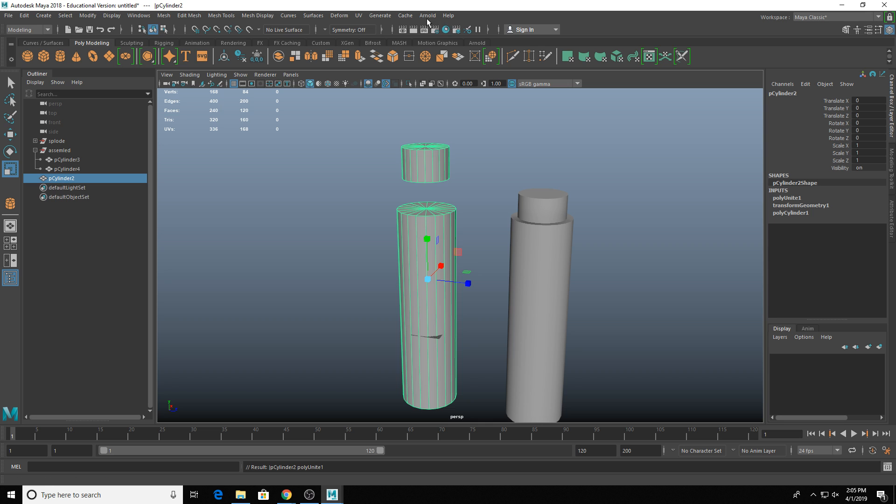
- Add an Arnold Skydome Light to light the pen scene for rendering
left_click(428, 16)
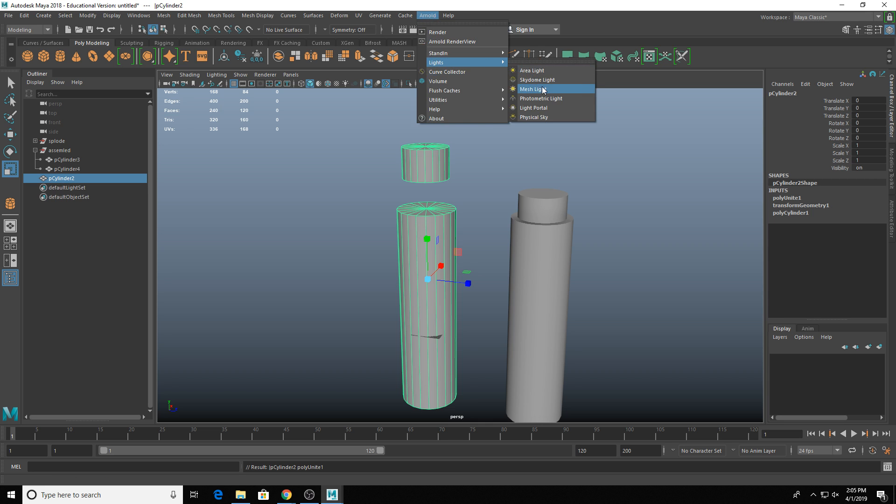
left_click(535, 79)
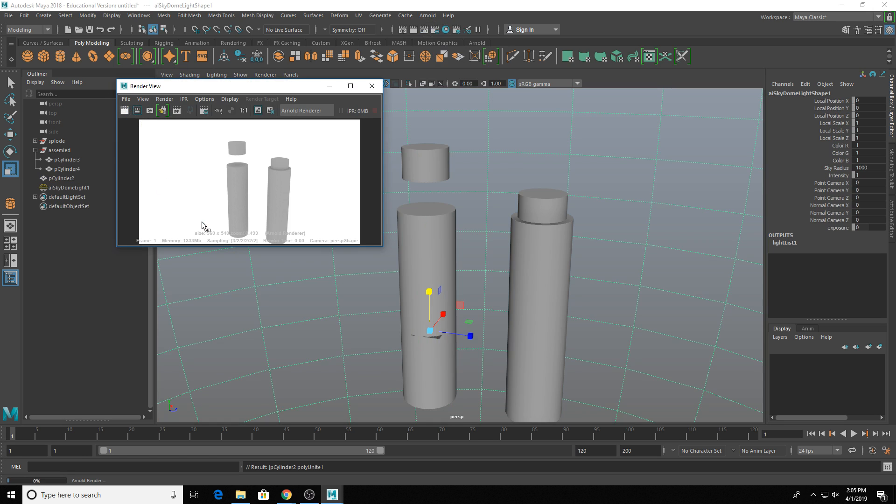
left_click(125, 99)
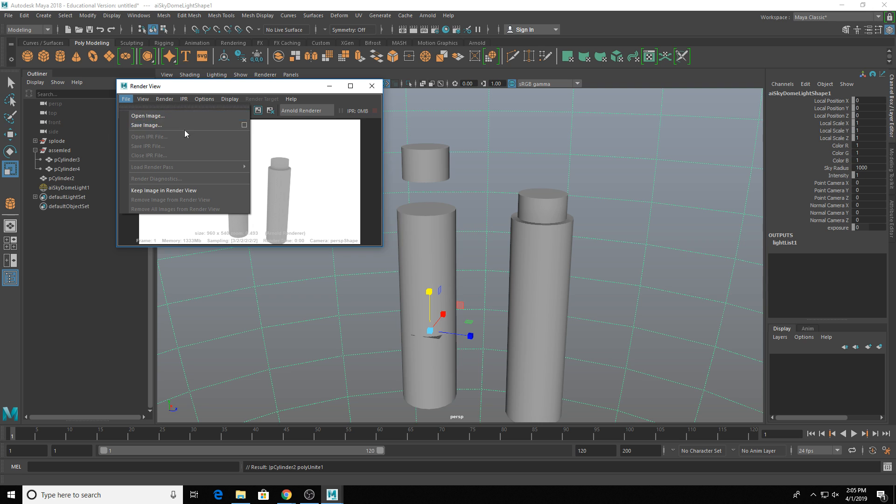
mouse_move(166, 126)
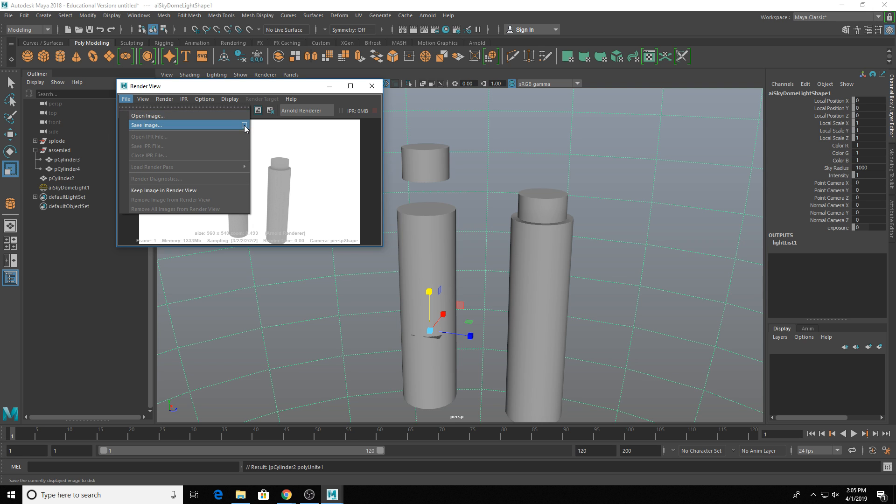
- Save the render as a Color Managed Image with the view transform embedded
left_click(244, 125)
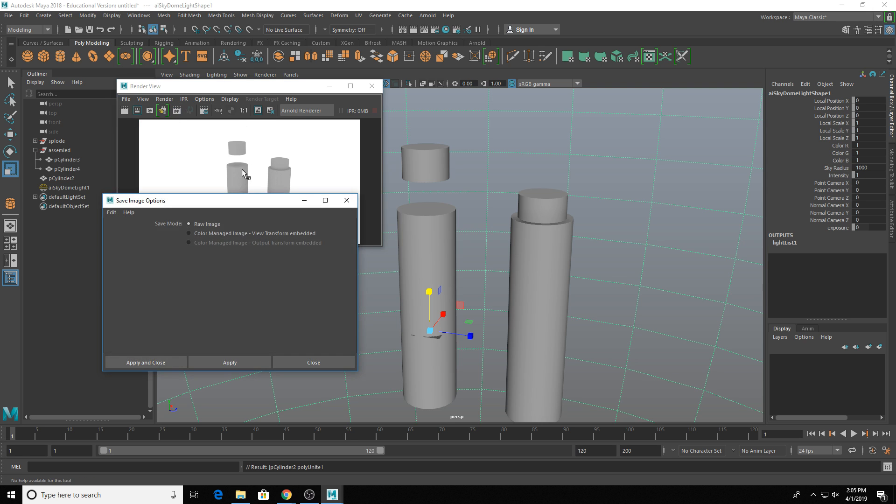
left_click(188, 234)
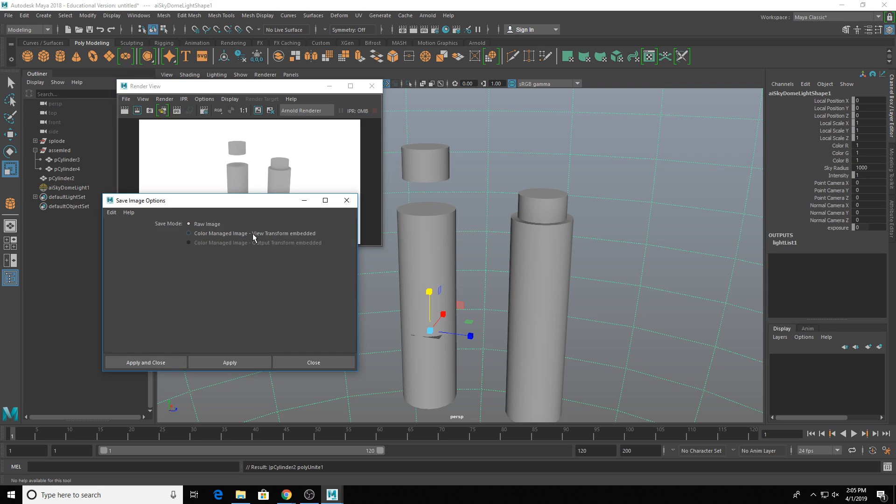
left_click(188, 223)
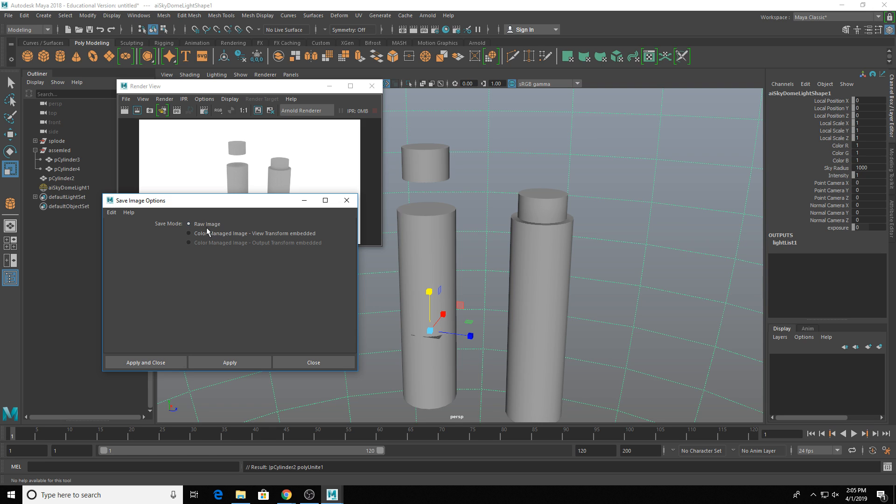
left_click(189, 233)
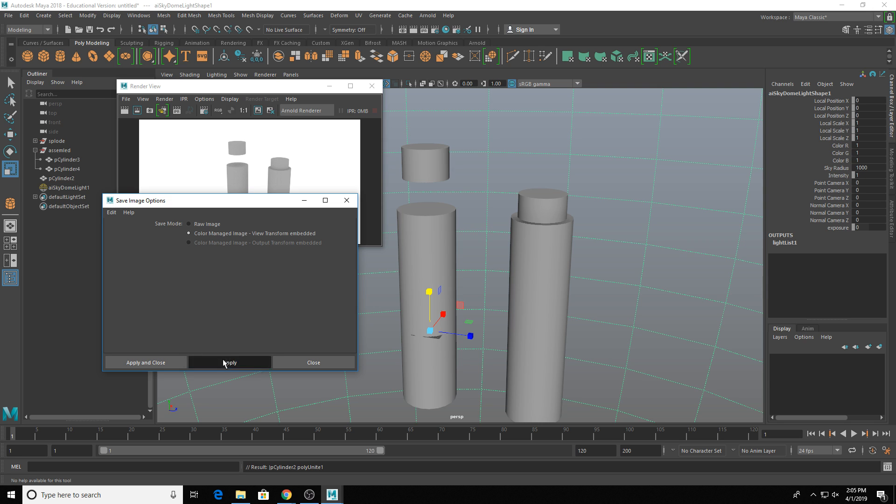
left_click(229, 363)
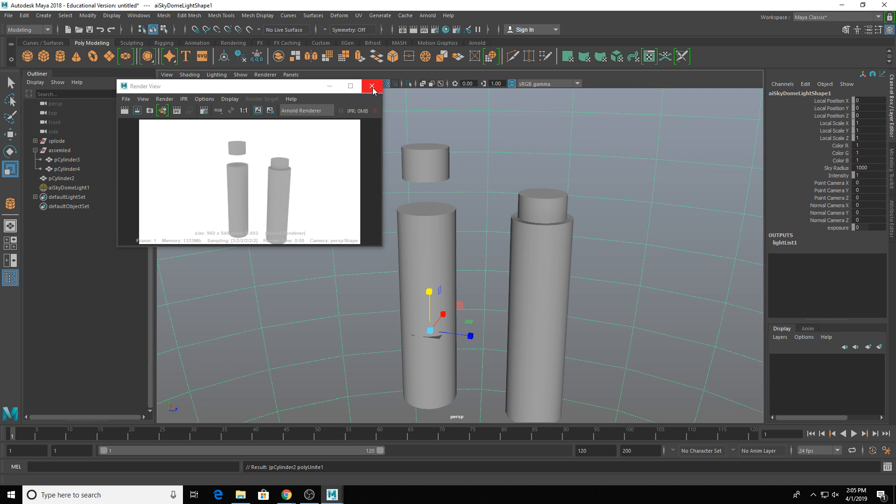
mouse_move(372, 87)
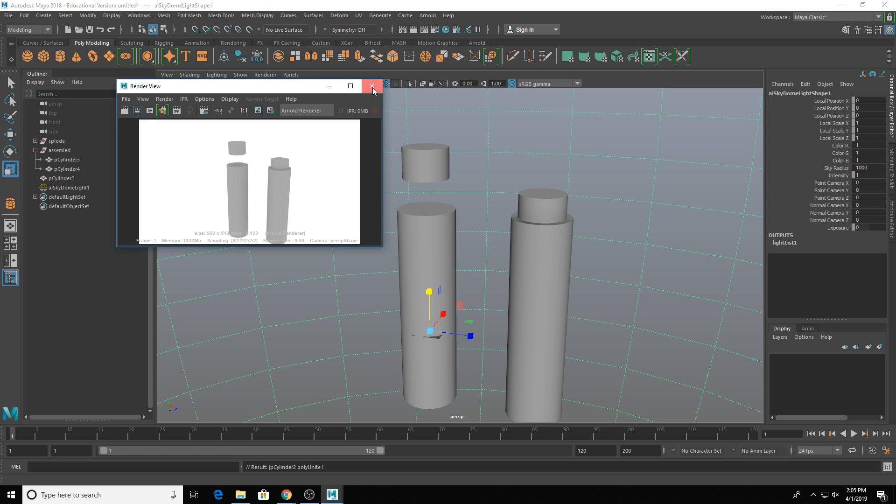
- Close Render View and set render output to tif format with float32 bit depth
left_click(372, 86)
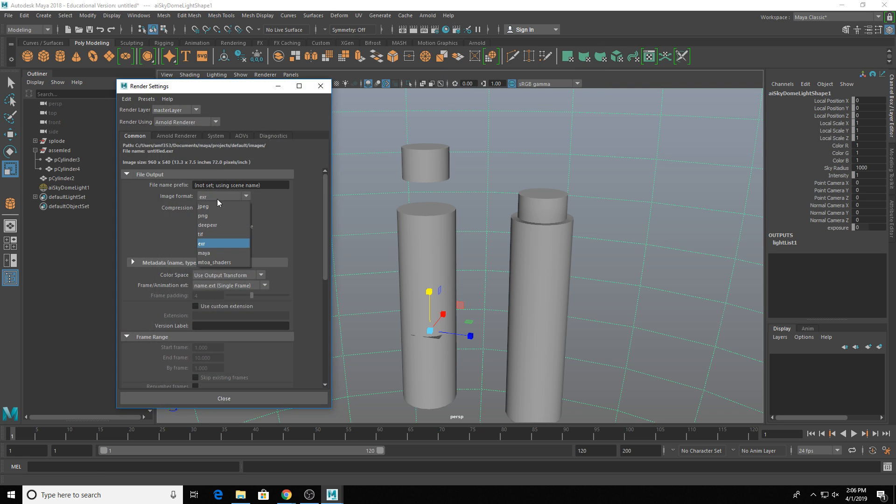
left_click(202, 234)
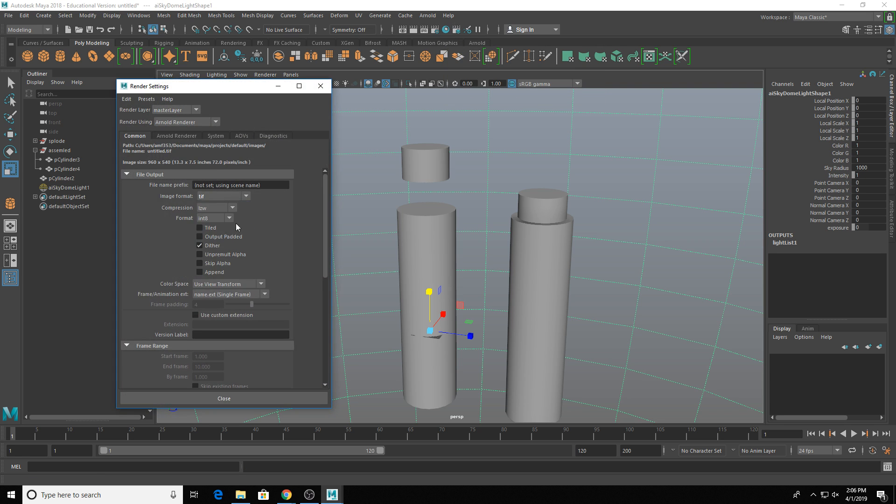
left_click(231, 218)
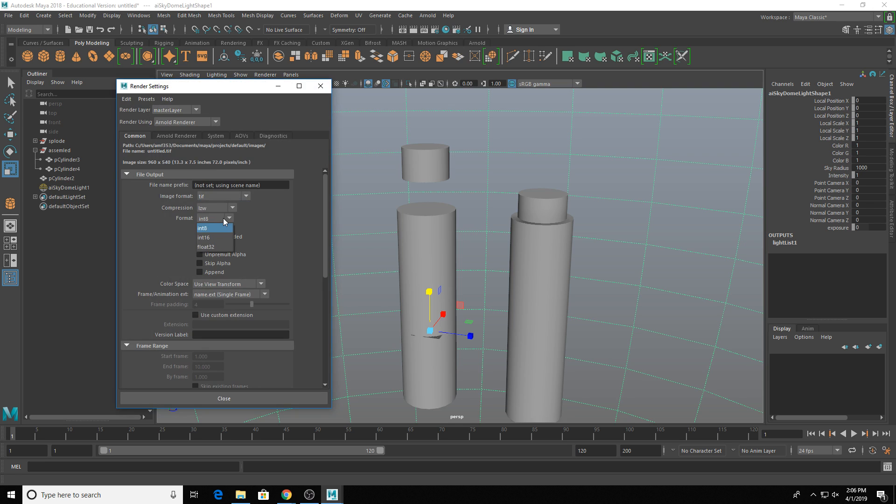
left_click(206, 246)
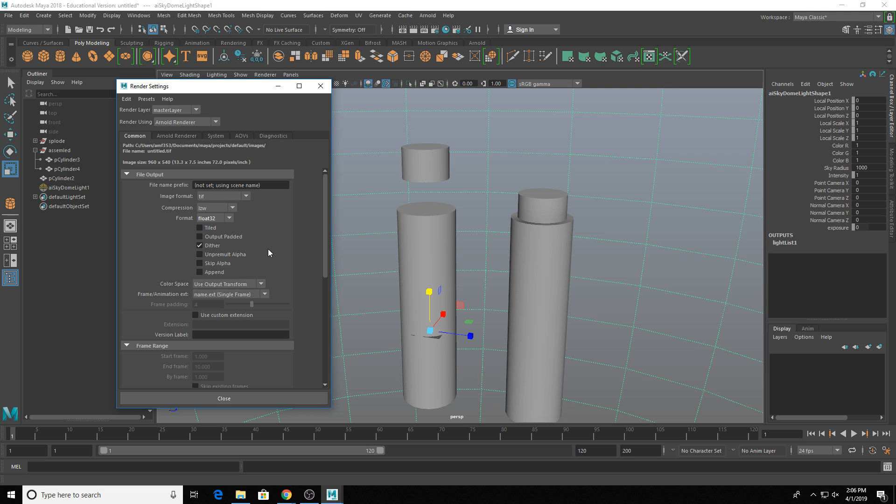
mouse_move(264, 263)
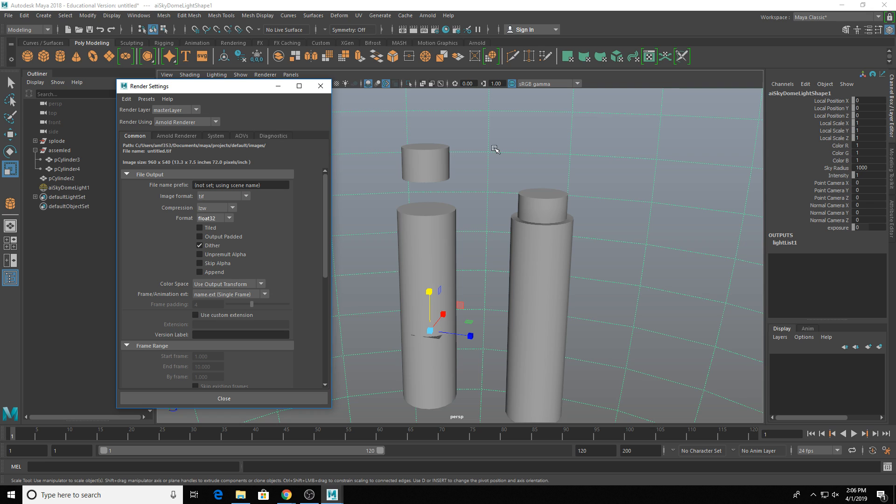
mouse_move(457, 150)
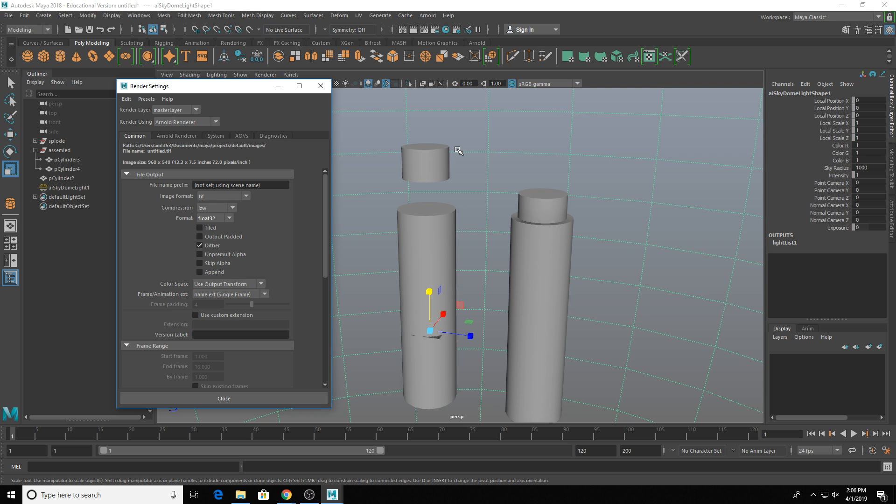
mouse_move(325, 237)
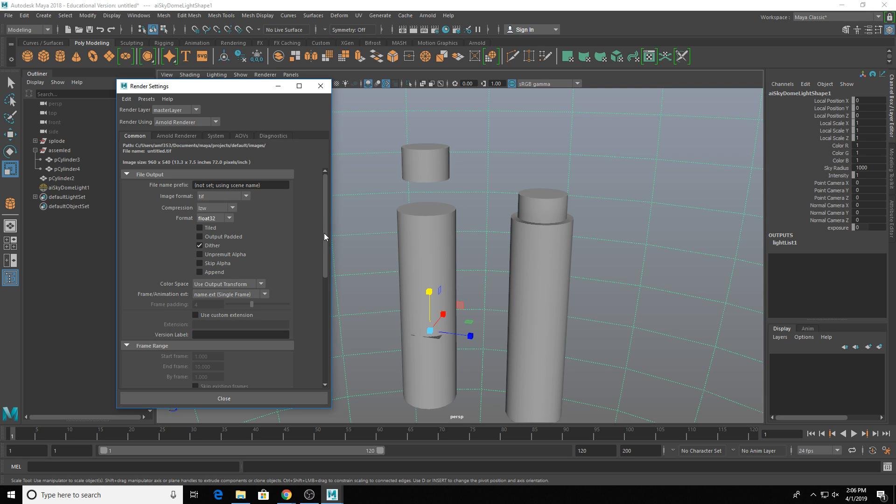
mouse_move(225, 244)
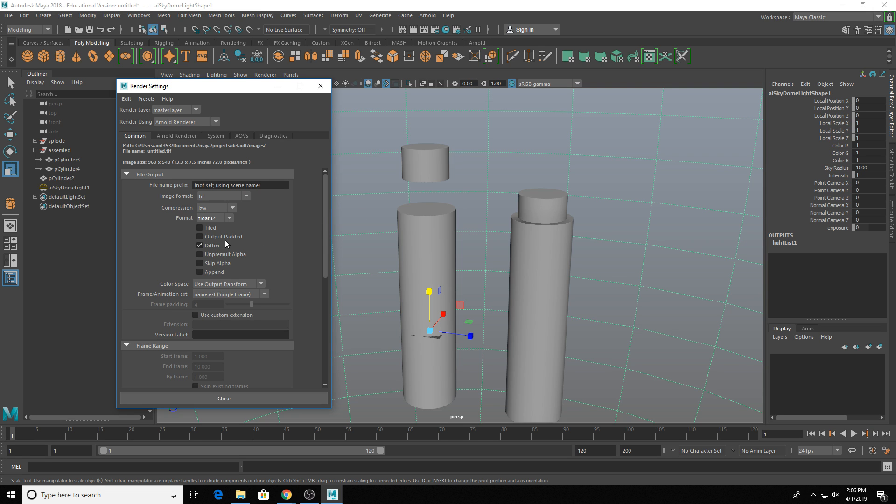